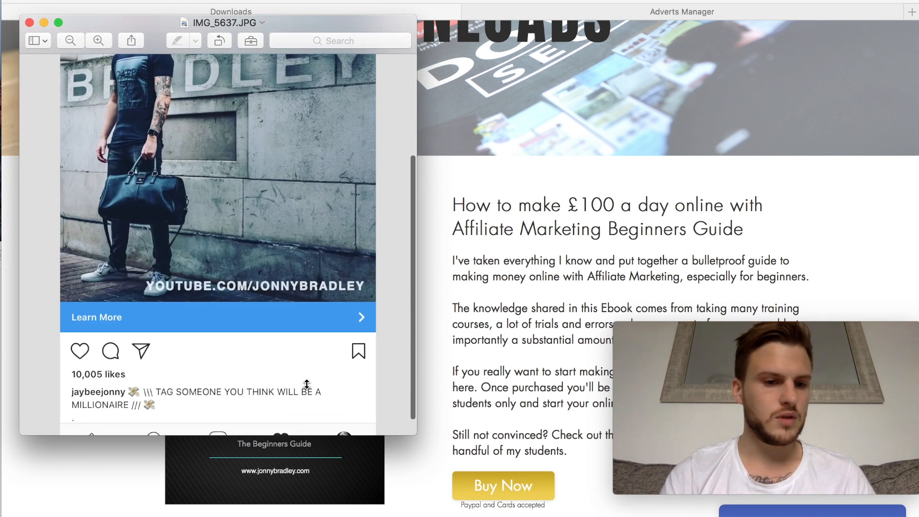
# - Review the Campaigns table with results, reach and amount spent
pyautogui.scroll(-3)
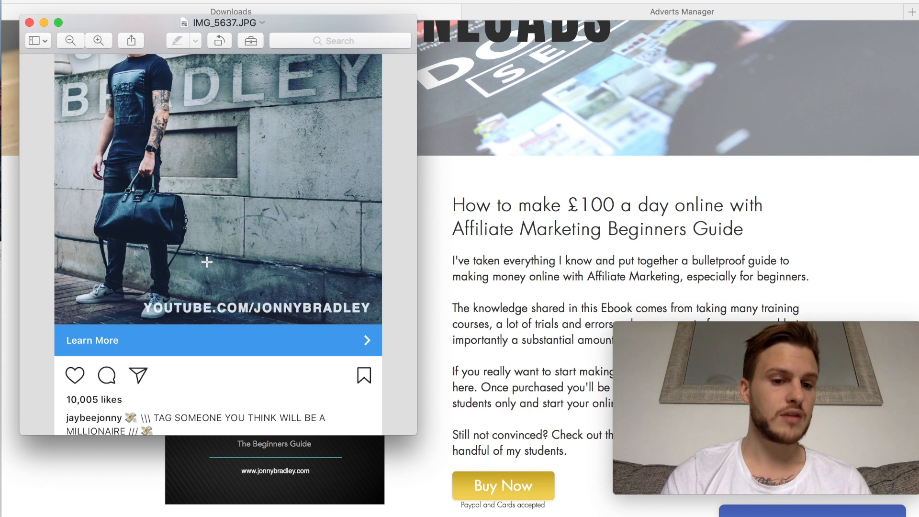
pyautogui.scroll(-3)
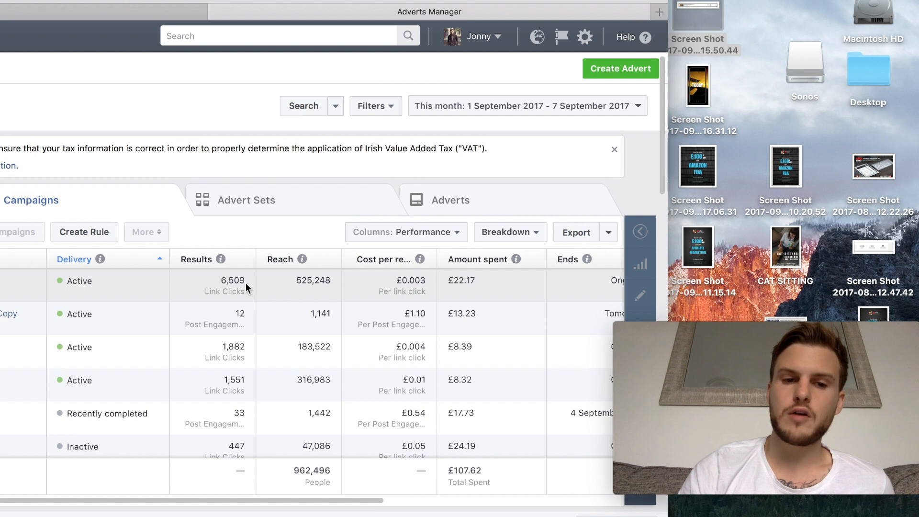
pyautogui.moveTo(282, 289)
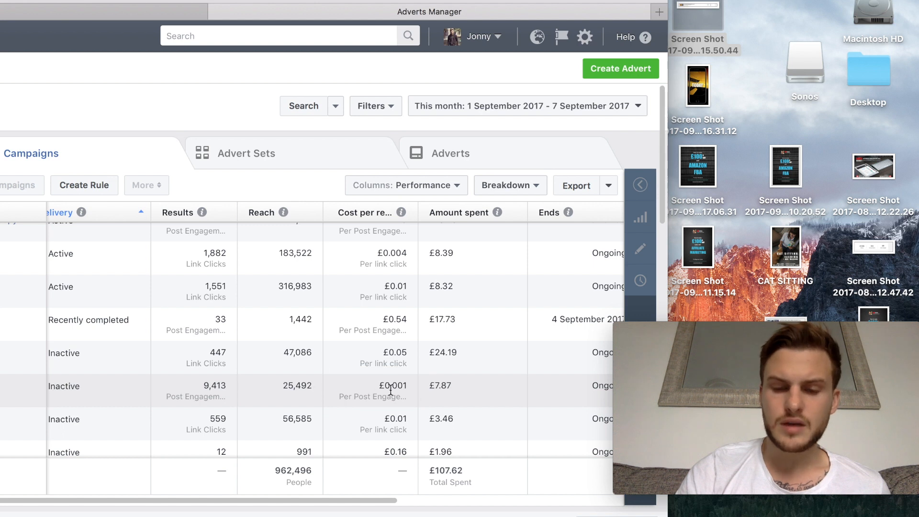
pyautogui.moveTo(281, 387)
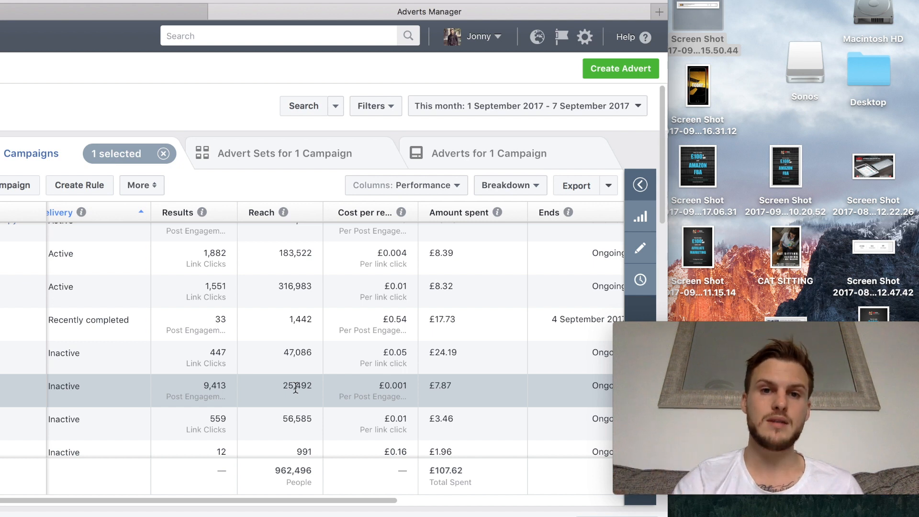
pyautogui.moveTo(295, 204)
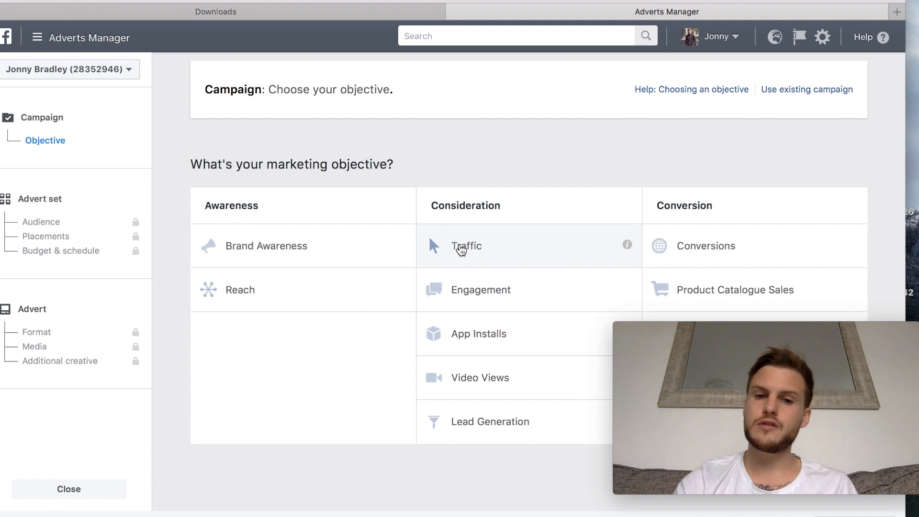
pyautogui.moveTo(530, 252)
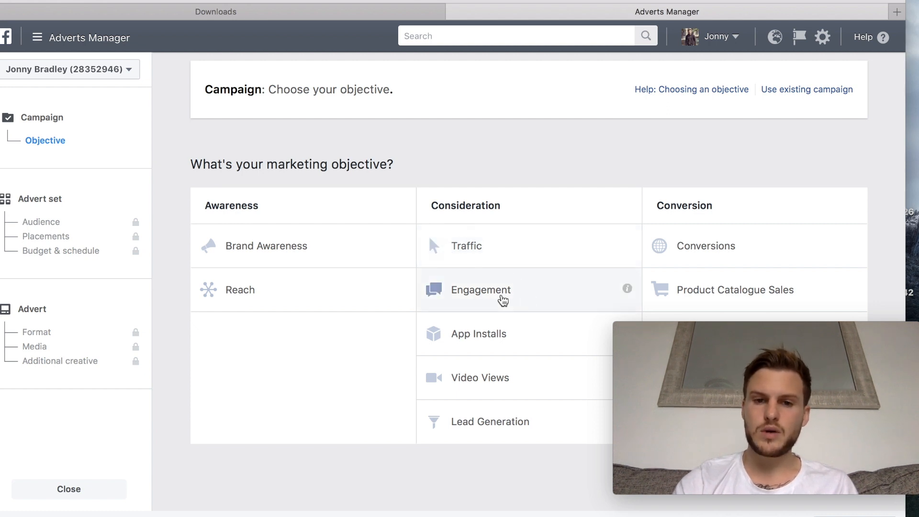
# - Create an Engagement campaign named 'Engagement Tutorial' and continue to the advert set
pyautogui.click(482, 290)
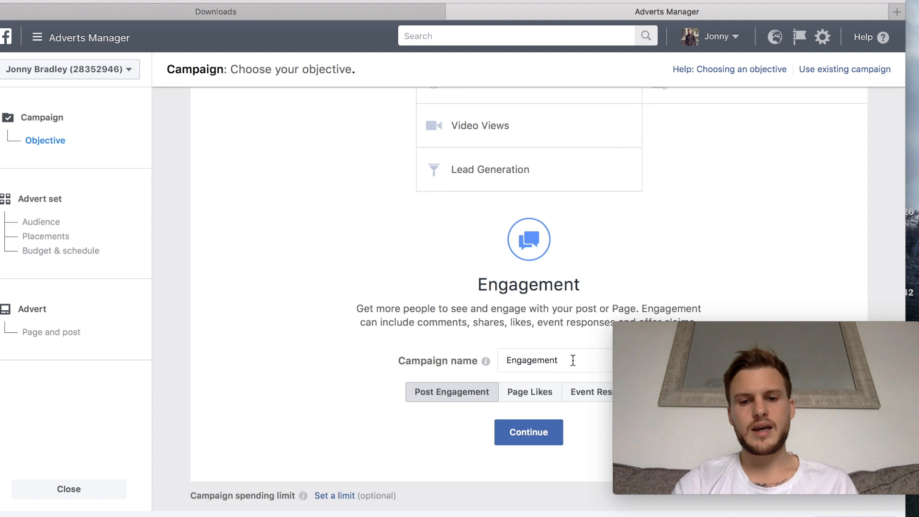
pyautogui.click(554, 360)
pyautogui.write(' Tutorial')
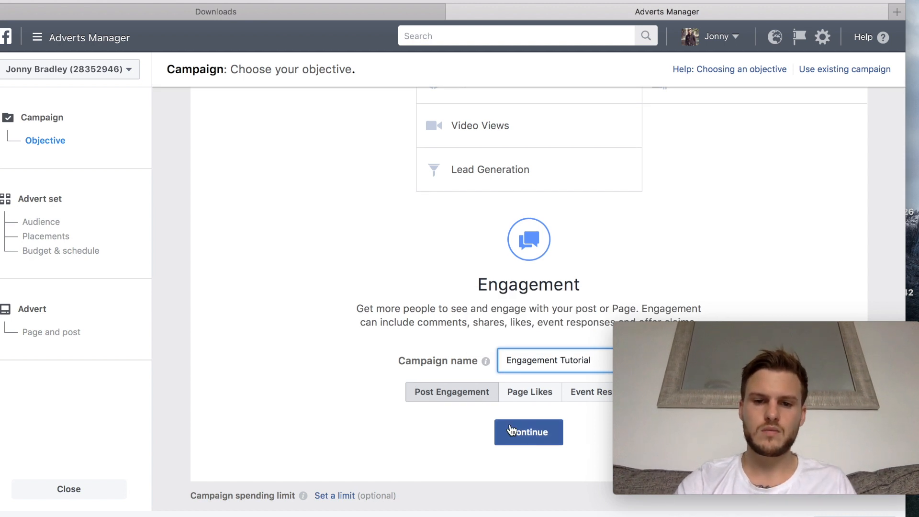
pyautogui.click(527, 431)
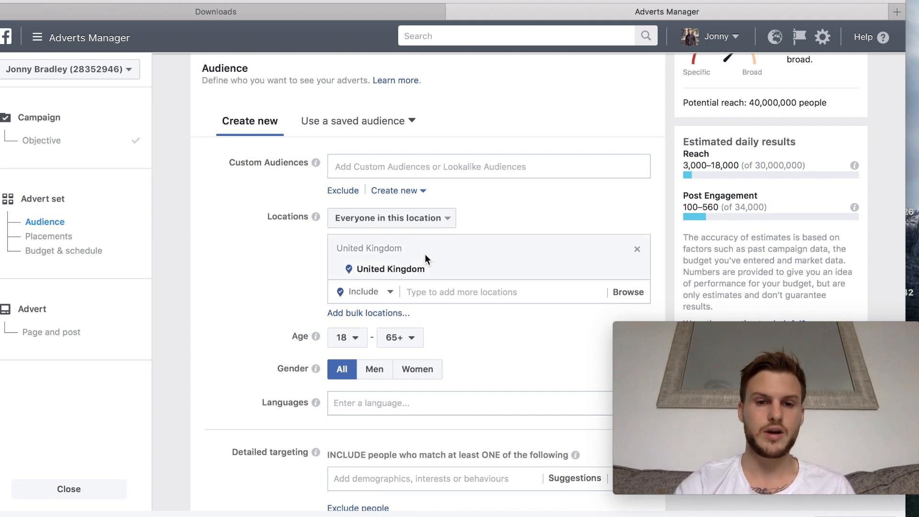
pyautogui.moveTo(635, 278)
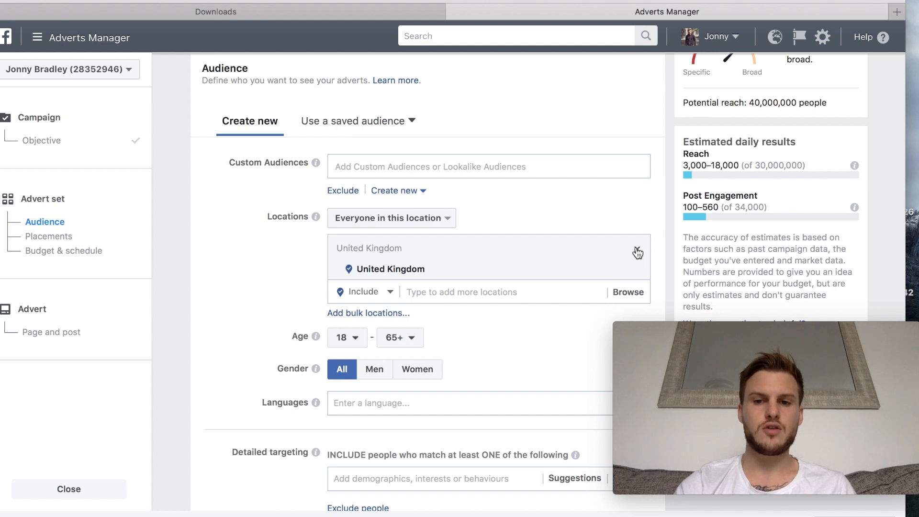
# - Replace United Kingdom with Worldwide targeting and switch locations to Exclude mode
pyautogui.click(637, 252)
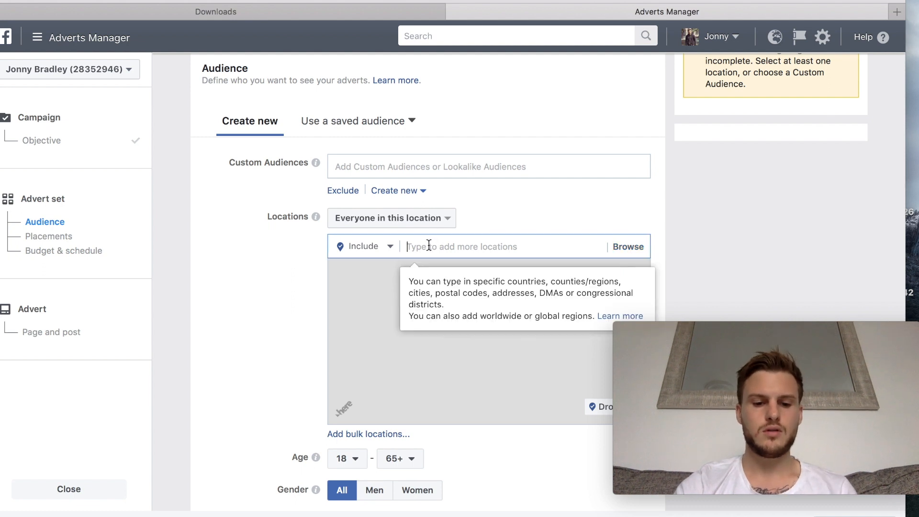
pyautogui.write('worldwide')
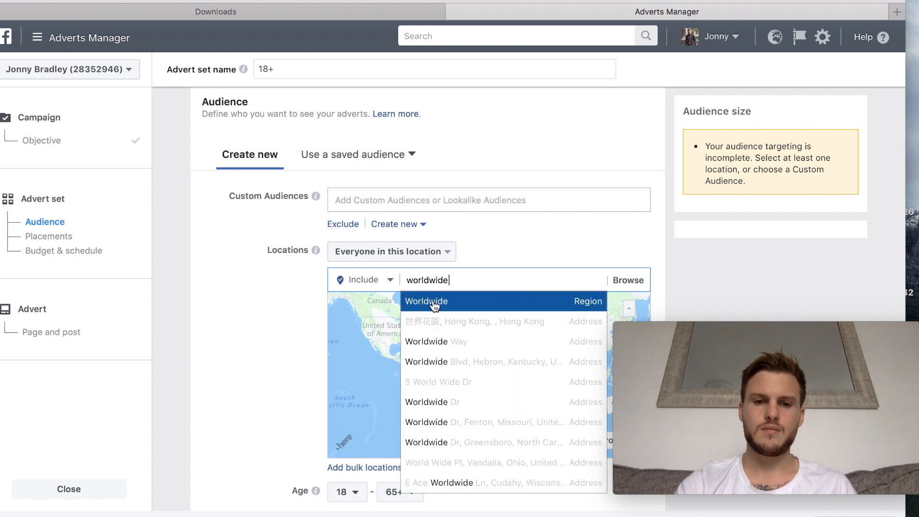
pyautogui.moveTo(313, 301)
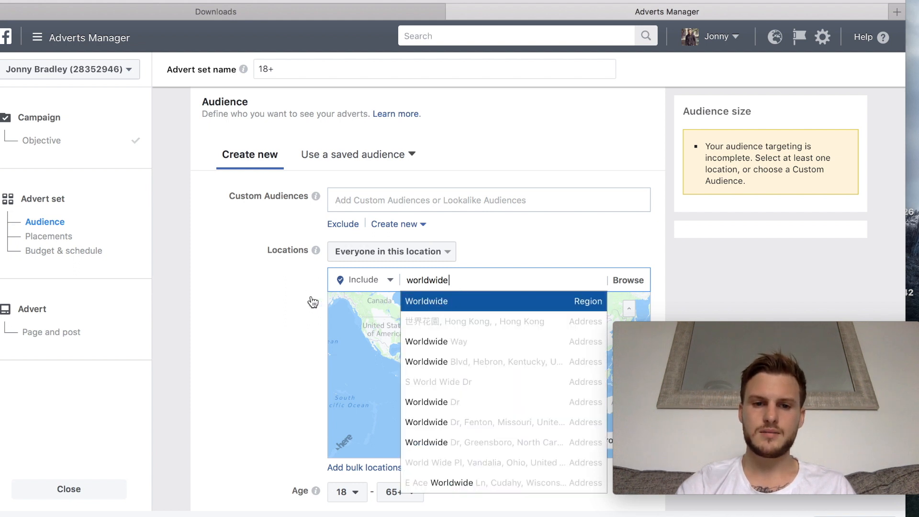
pyautogui.click(427, 300)
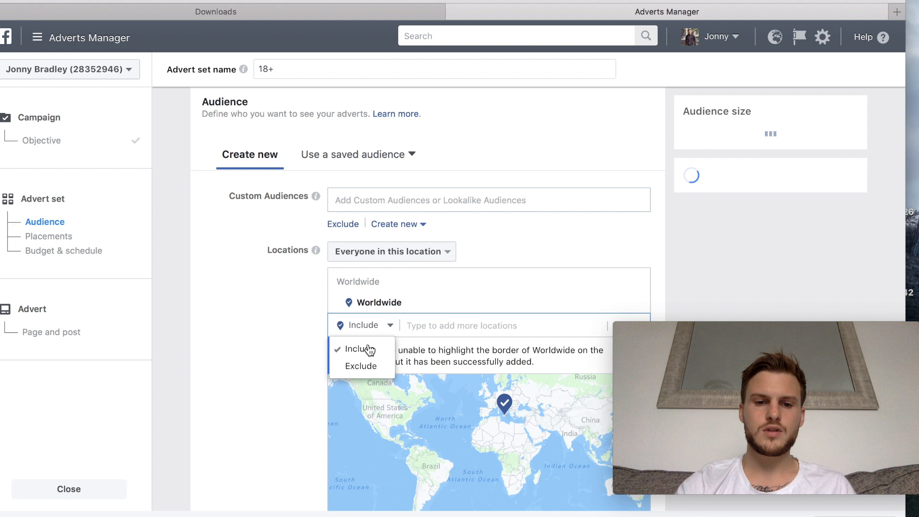
pyautogui.click(361, 365)
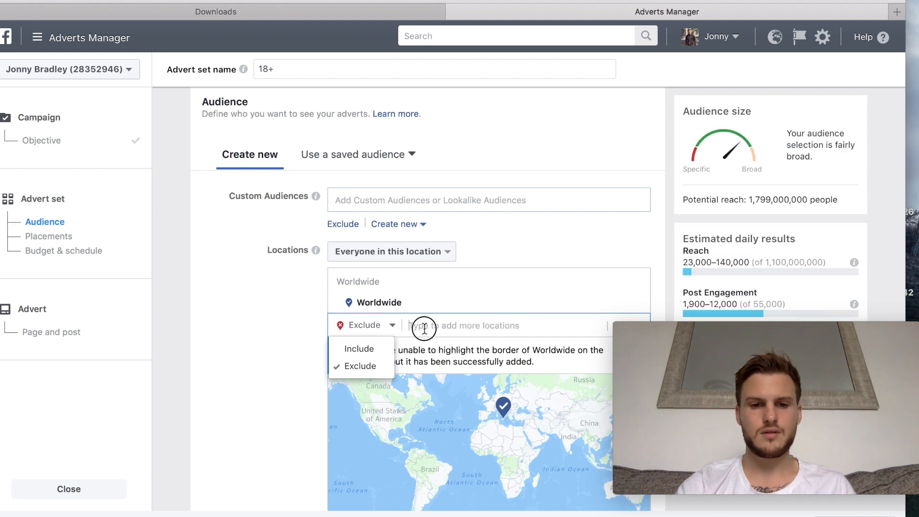
# - Exclude the United Kingdom and the United States from the audience
pyautogui.write('u')
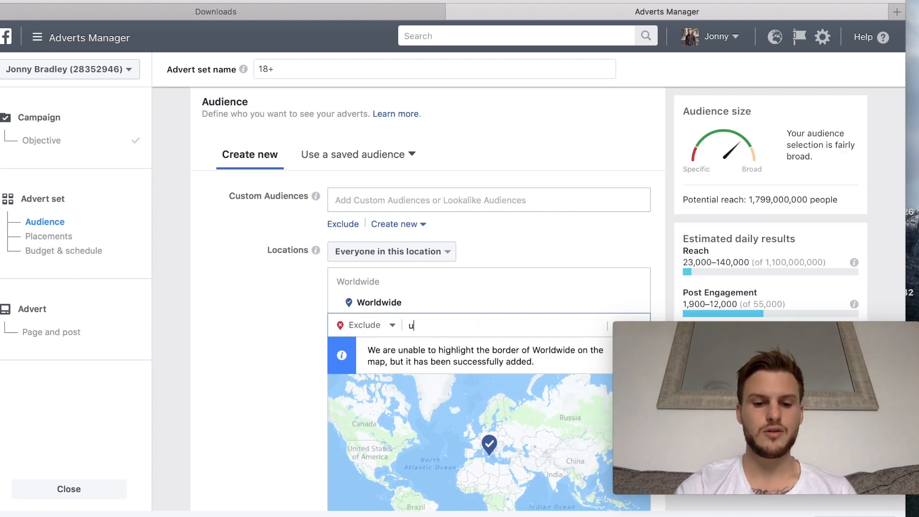
pyautogui.write('nited')
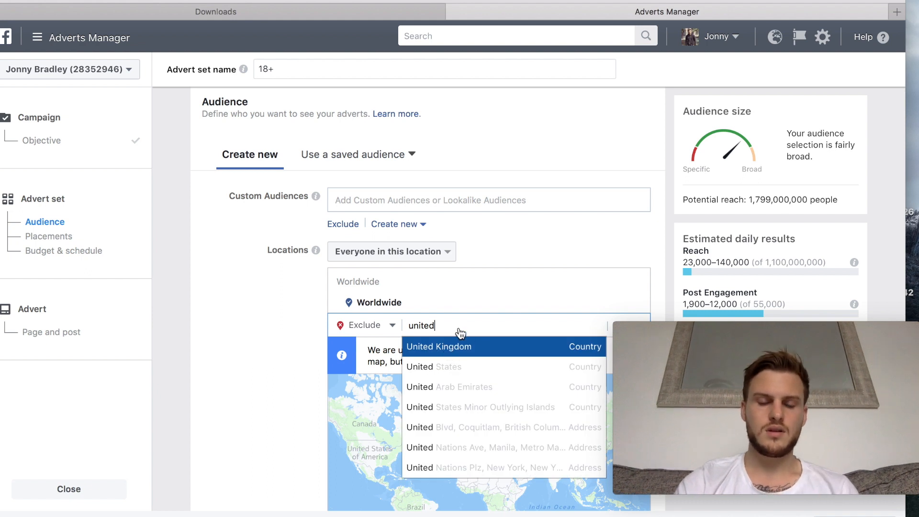
pyautogui.click(440, 346)
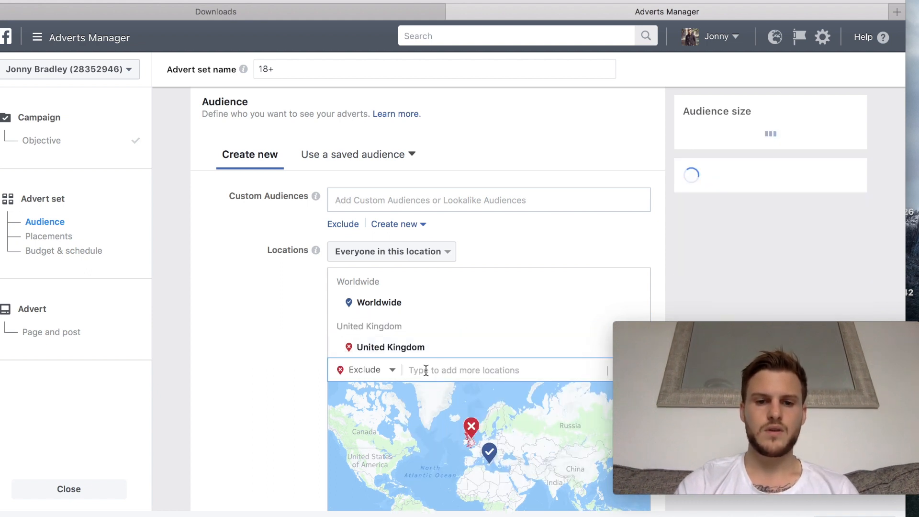
pyautogui.write('e')
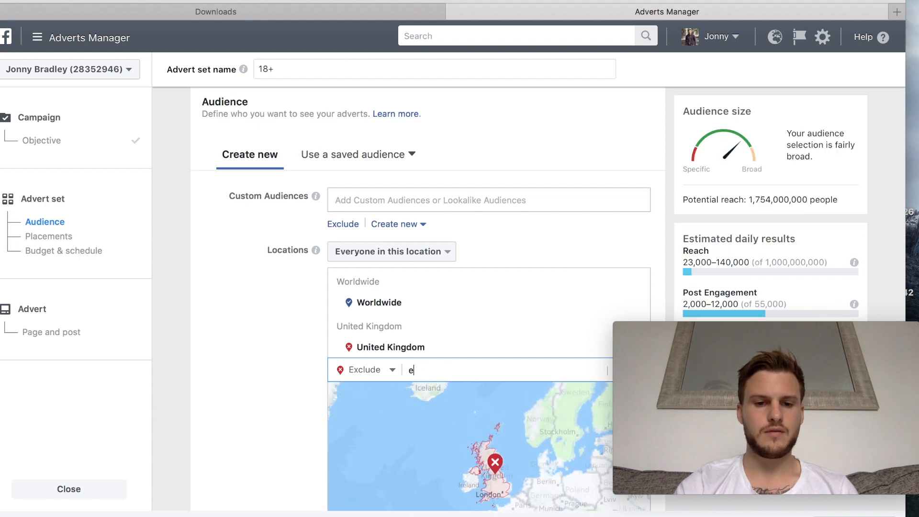
pyautogui.write('u')
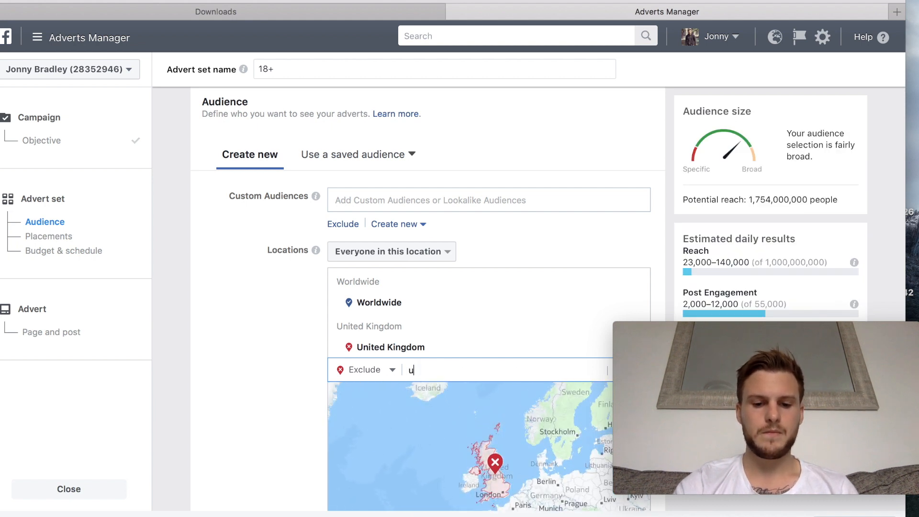
pyautogui.write('nited')
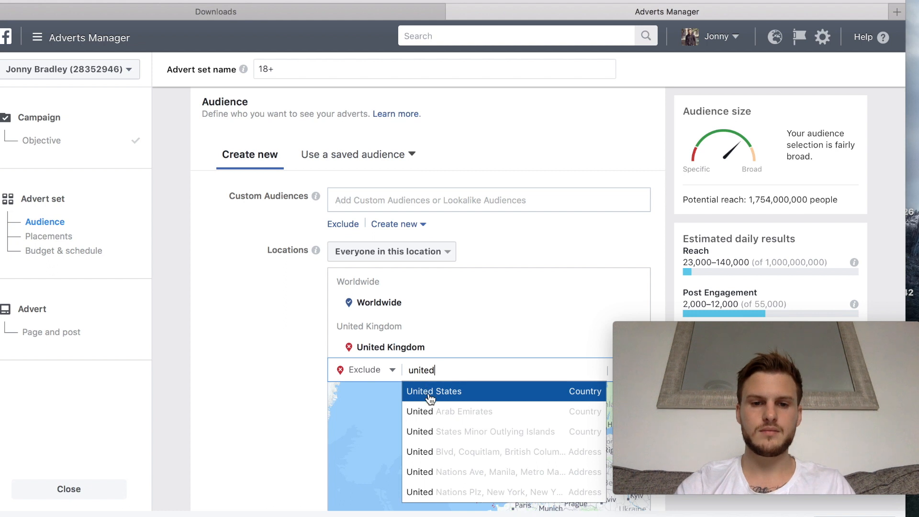
pyautogui.click(435, 390)
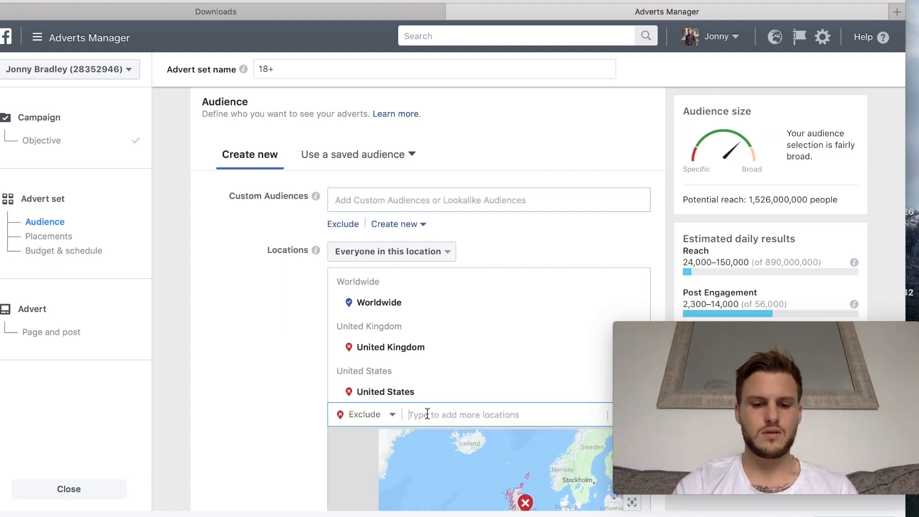
# - Exclude Australia and Canada from the audience
pyautogui.write('austr')
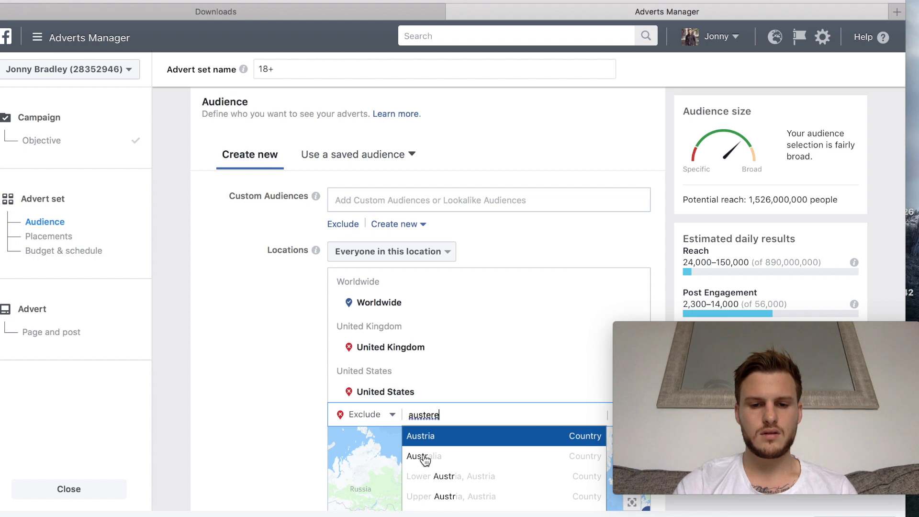
pyautogui.click(424, 455)
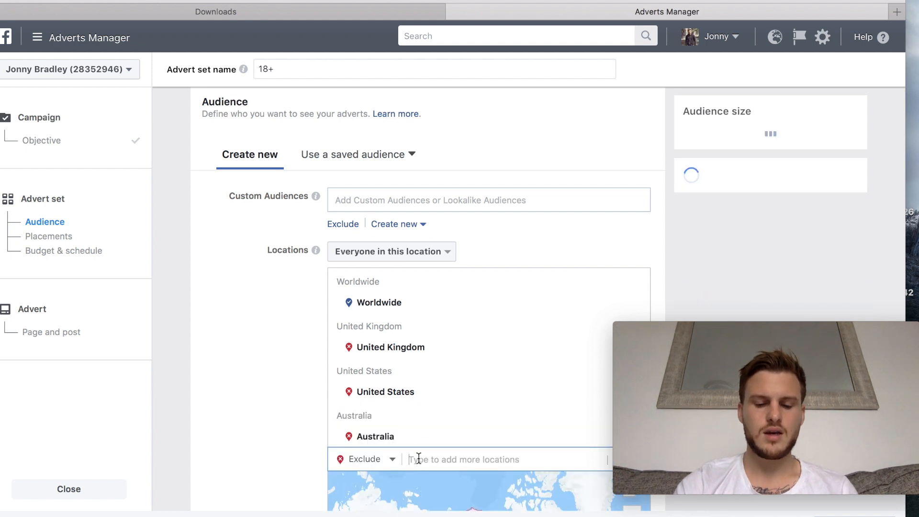
pyautogui.write('canada')
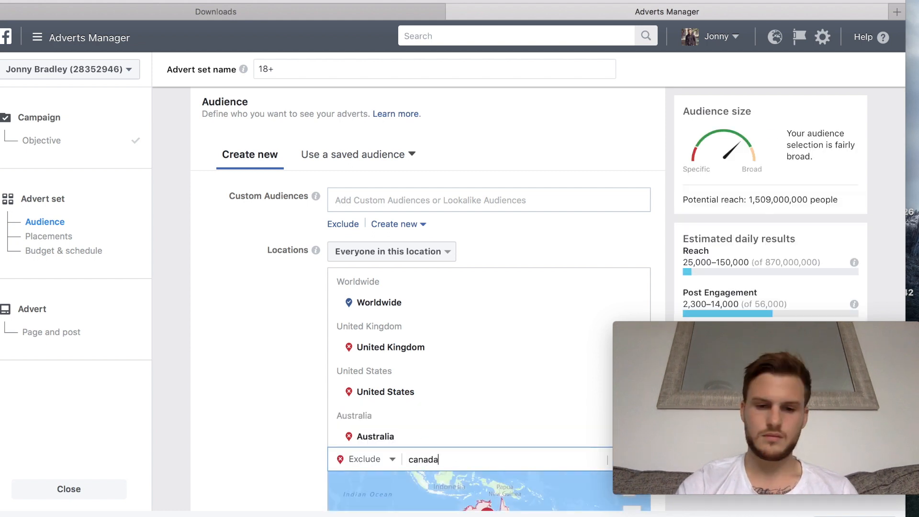
pyautogui.write('canada')
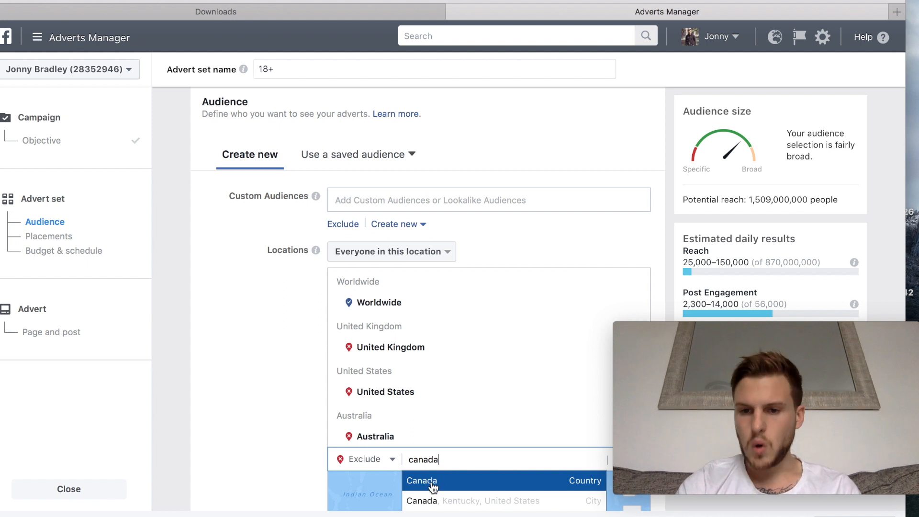
pyautogui.click(422, 479)
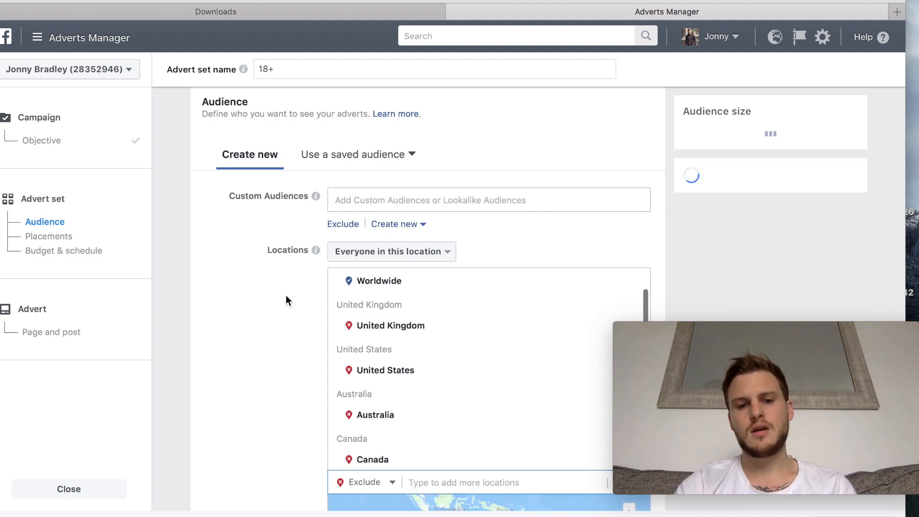
# - Set the audience age range to 16–24 and restrict gender to men
pyautogui.scroll(-3)
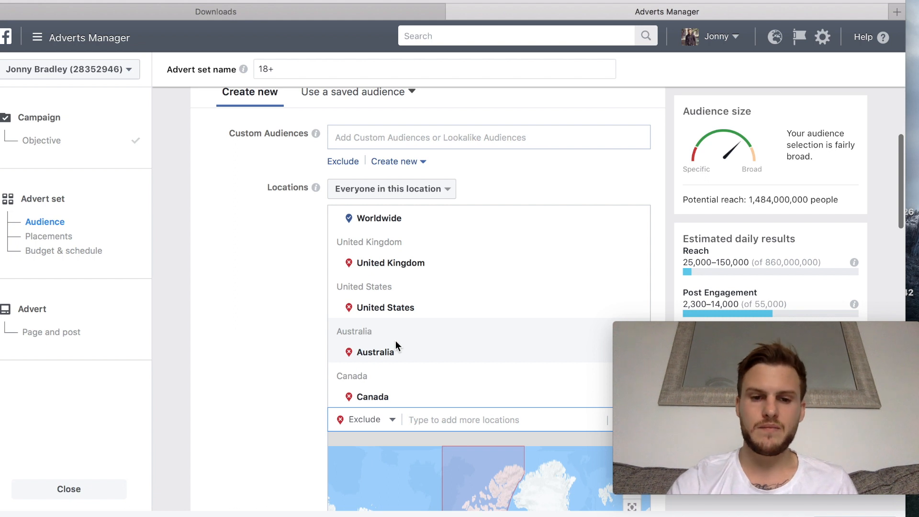
pyautogui.scroll(-3)
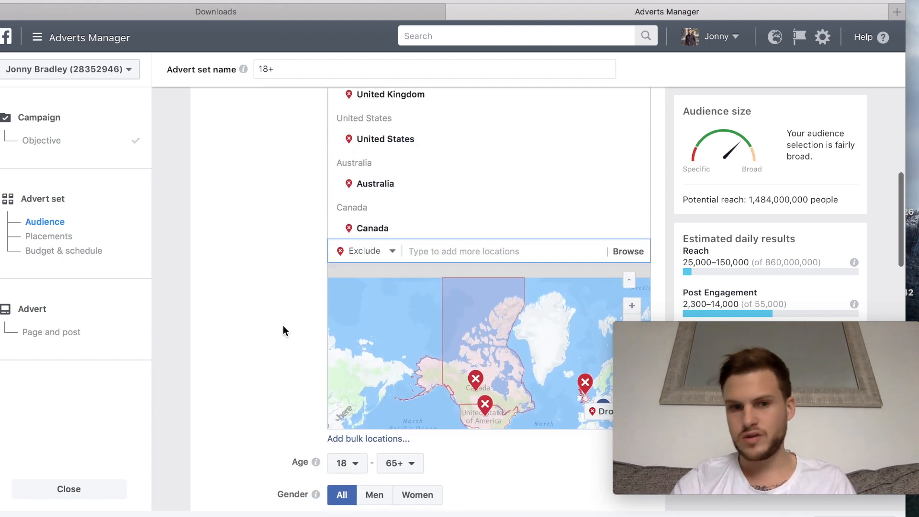
pyautogui.scroll(-3)
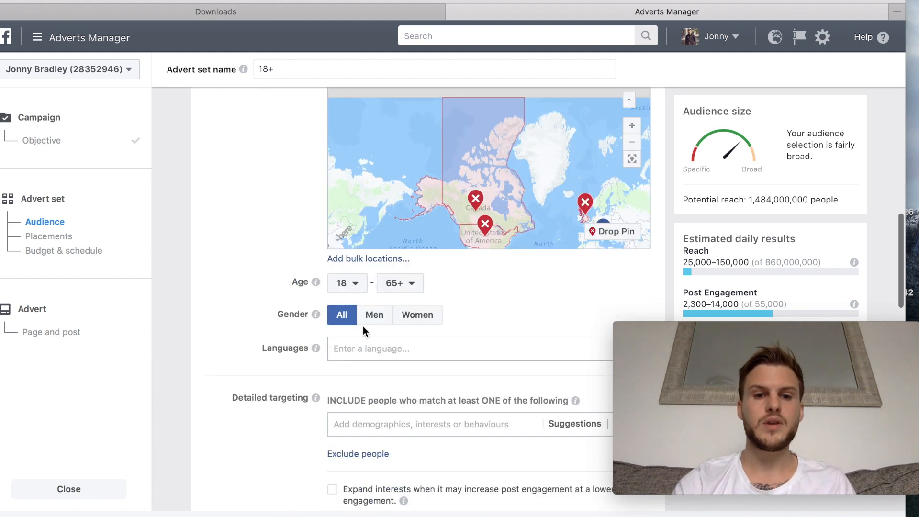
pyautogui.click(347, 283)
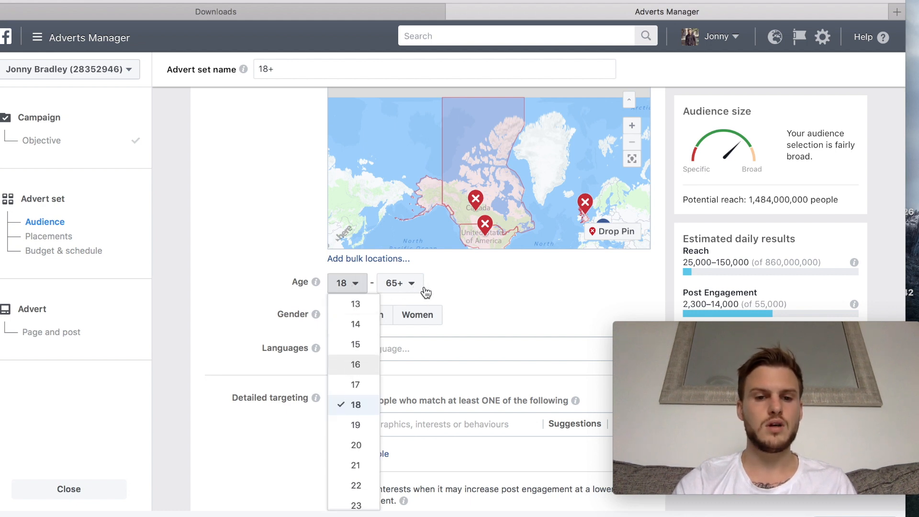
pyautogui.click(356, 364)
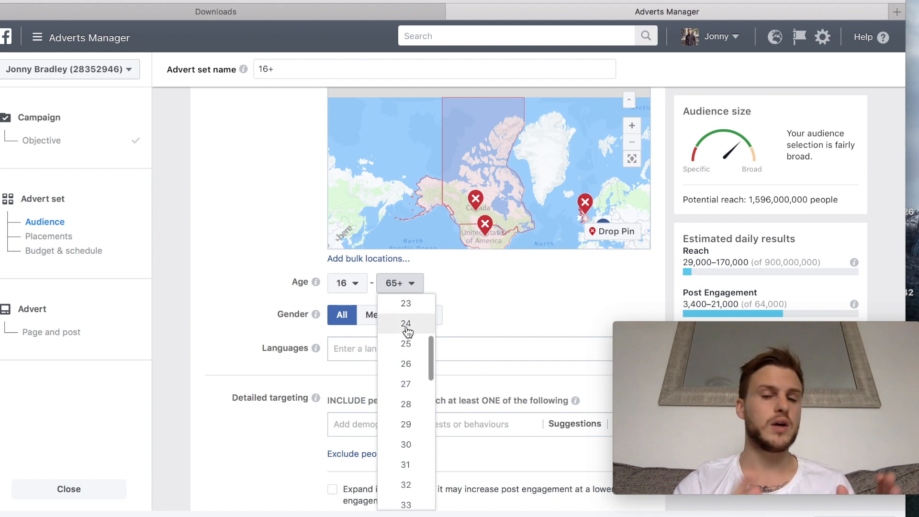
pyautogui.click(406, 323)
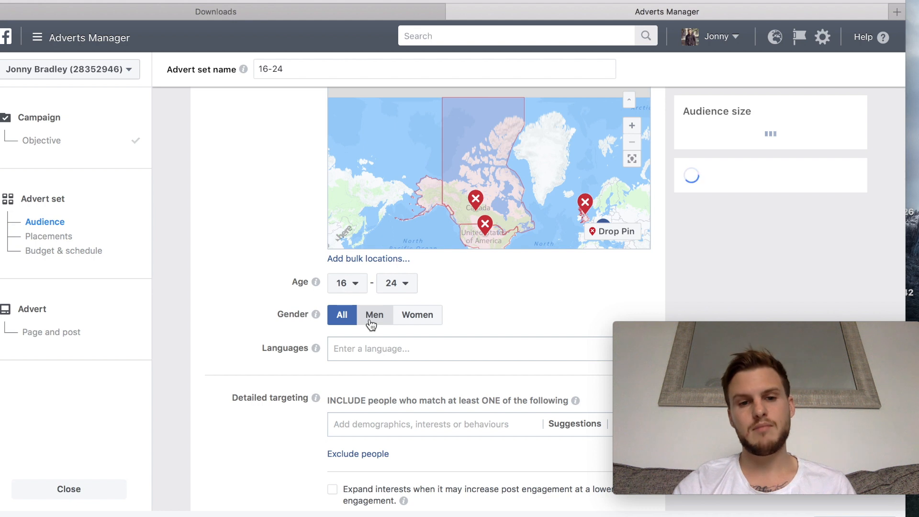
pyautogui.click(375, 315)
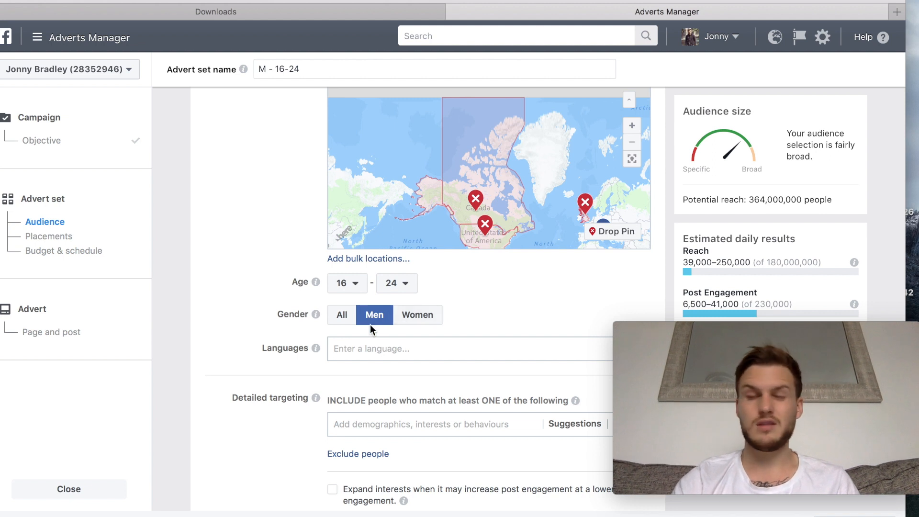
pyautogui.scroll(-3)
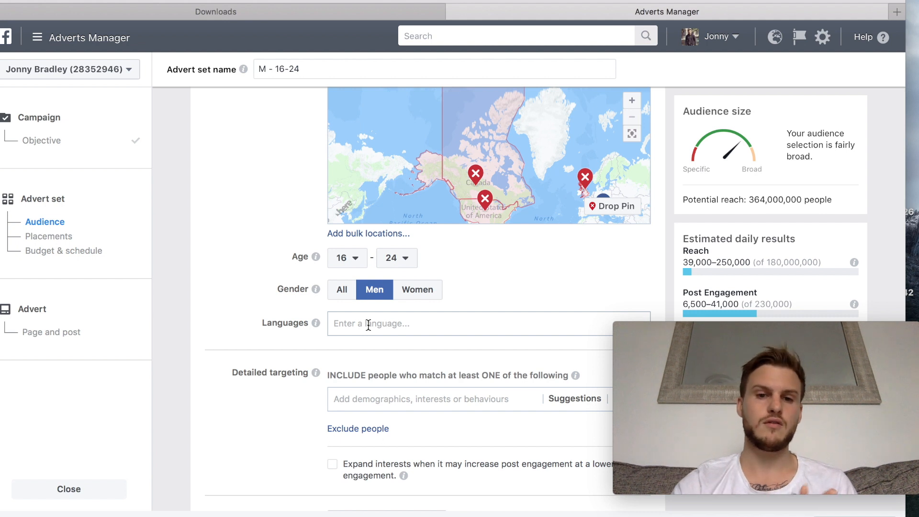
pyautogui.moveTo(368, 311)
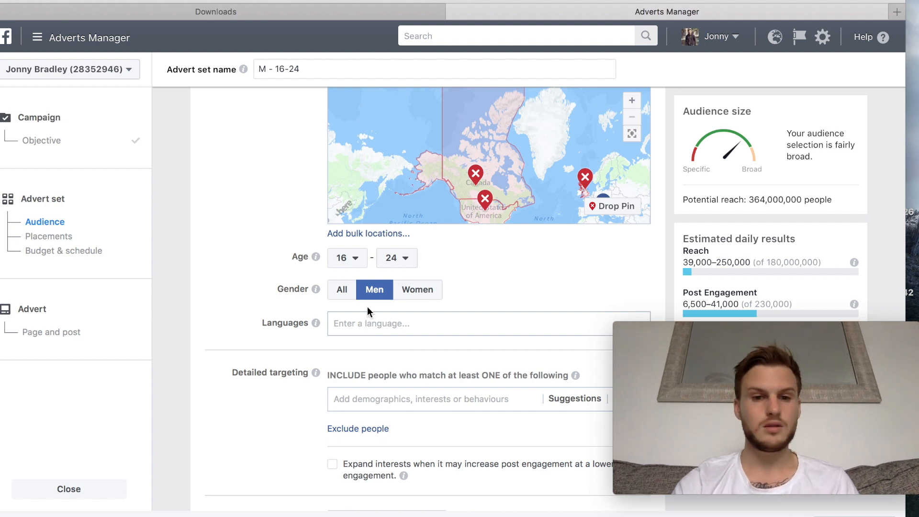
pyautogui.scroll(-3)
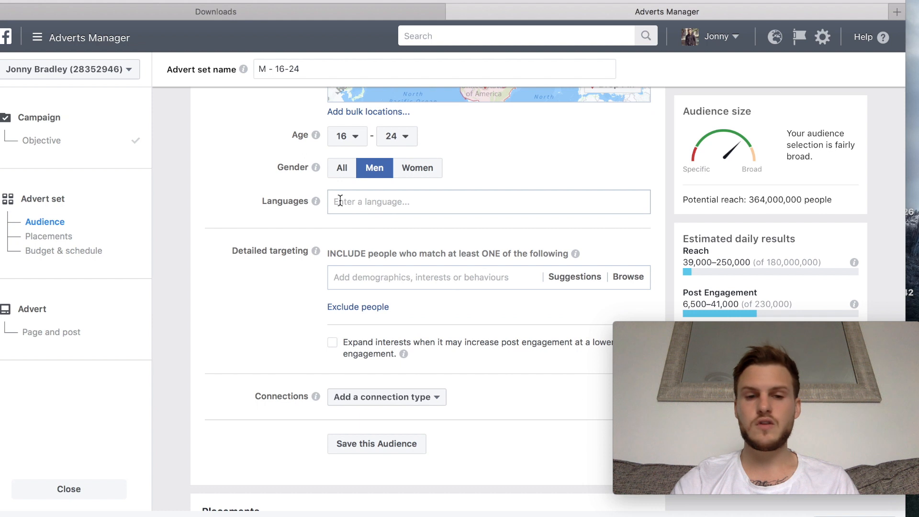
# - Add suggested interests Tai Lopez, Gary Vaynerchuk, Dale Carnegie and Russell Brunson
pyautogui.scroll(-3)
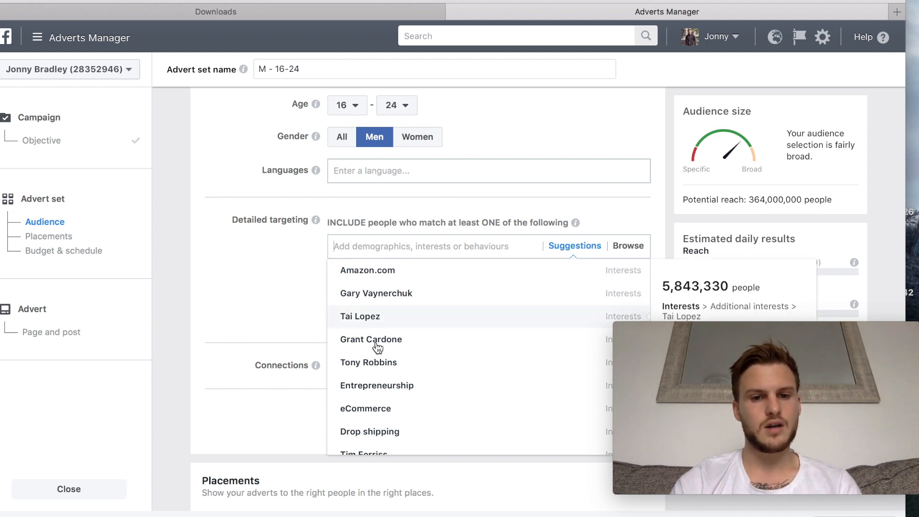
pyautogui.click(360, 316)
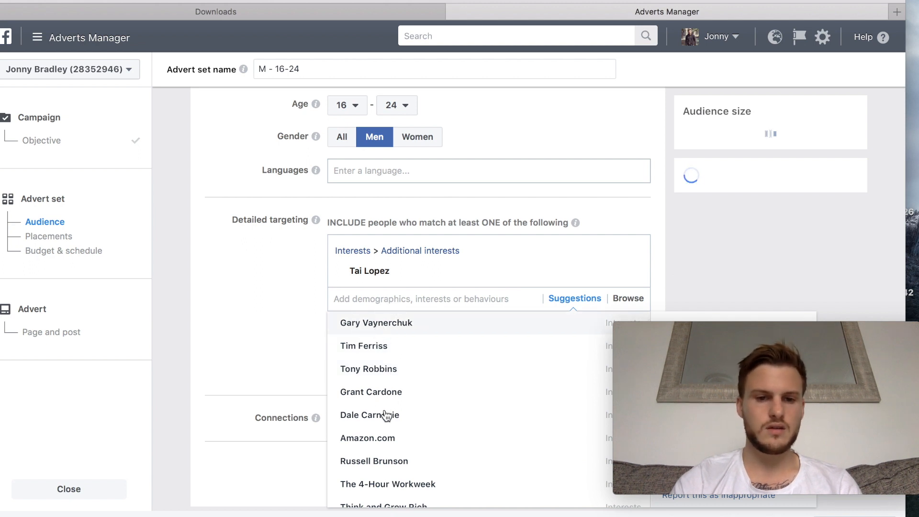
pyautogui.click(375, 322)
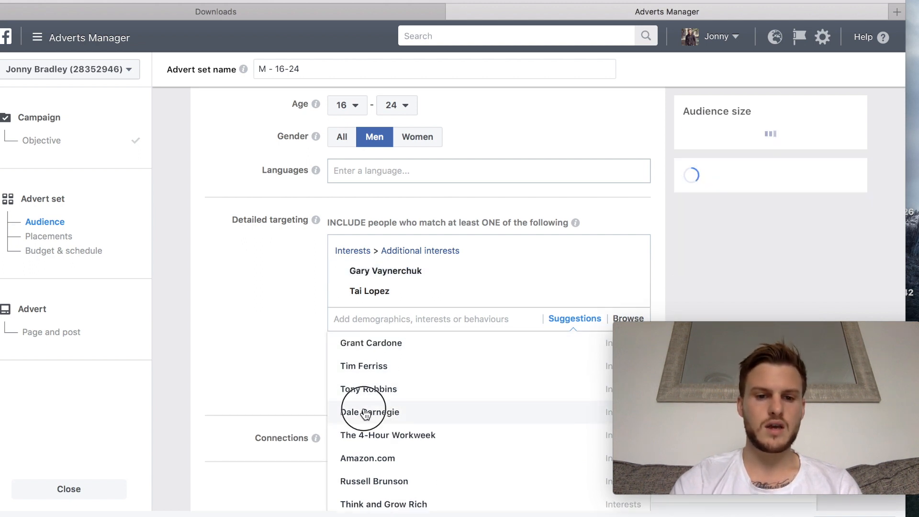
pyautogui.click(369, 411)
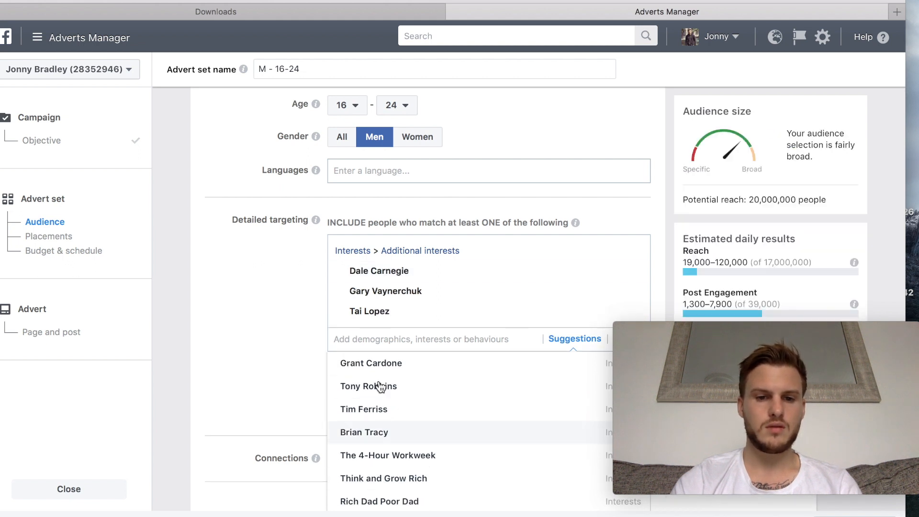
pyautogui.scroll(-3)
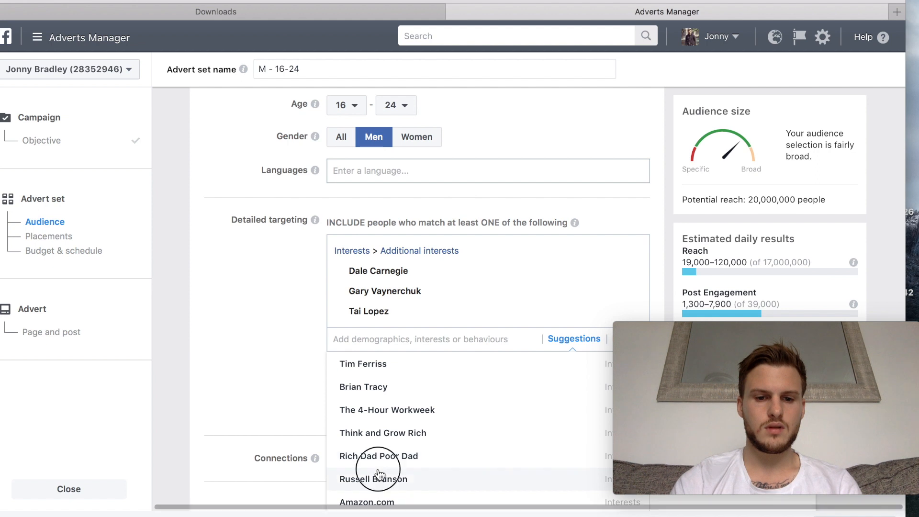
pyautogui.click(372, 479)
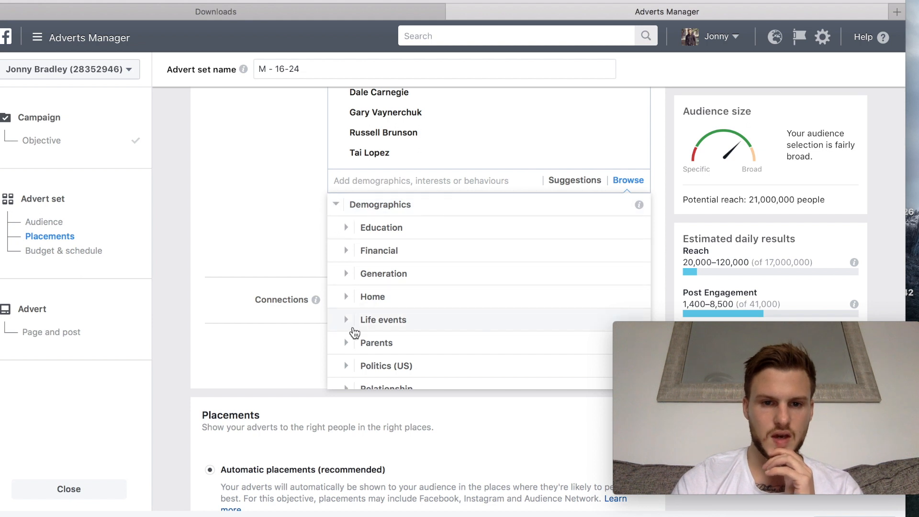
# - Browse Interests to add Entrepreneurship under Business and industry
pyautogui.scroll(-3)
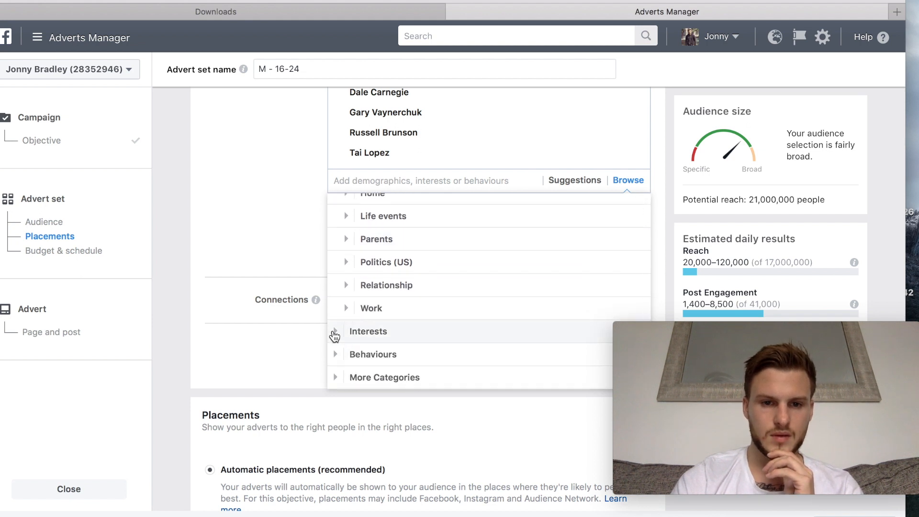
pyautogui.click(335, 331)
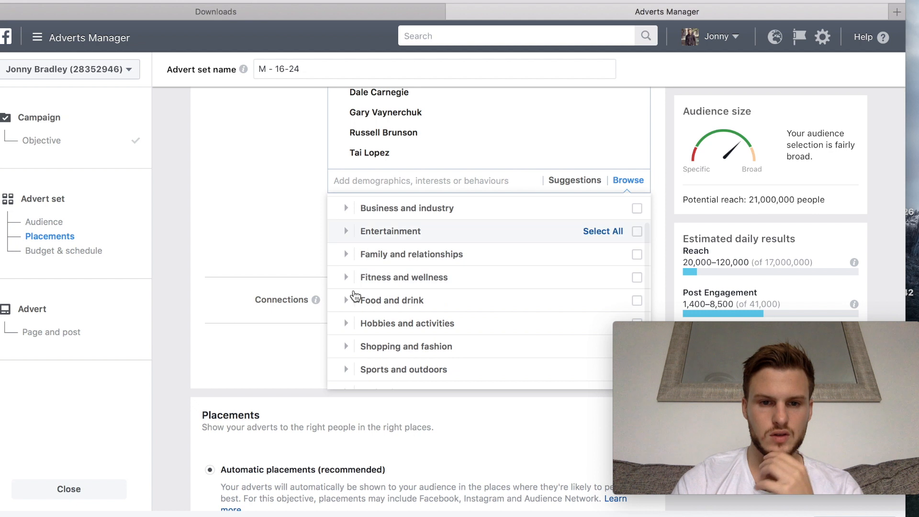
pyautogui.click(346, 207)
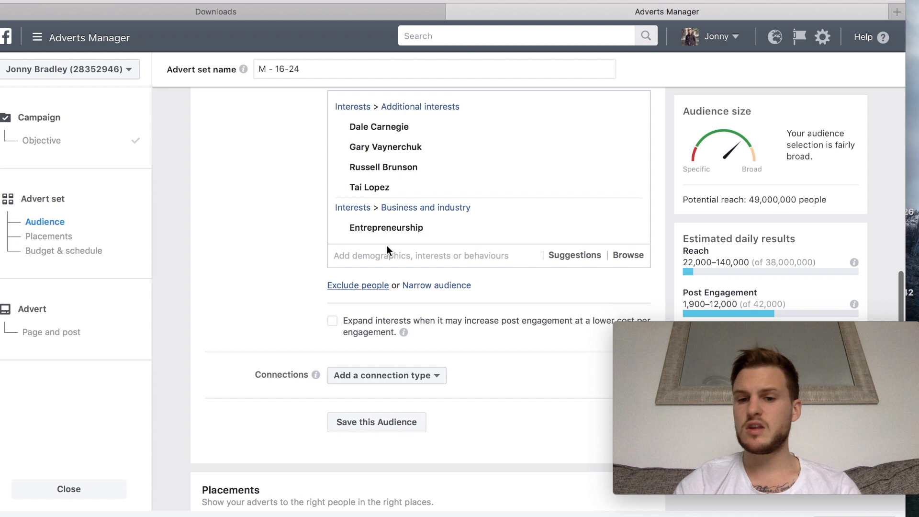
pyautogui.scroll(-3)
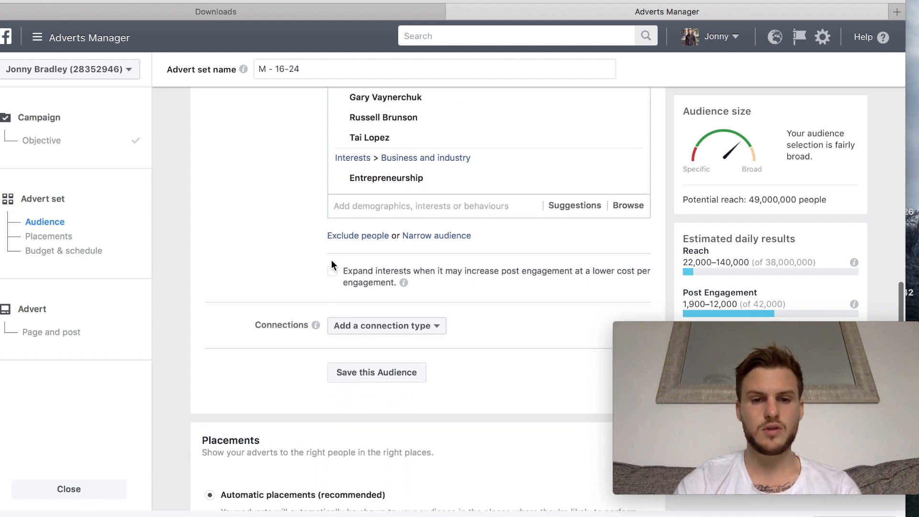
pyautogui.scroll(-3)
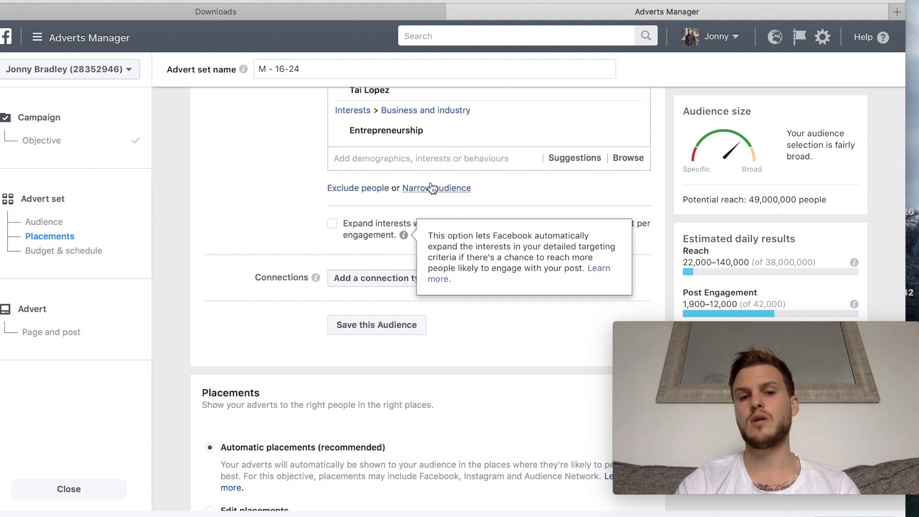
pyautogui.moveTo(463, 346)
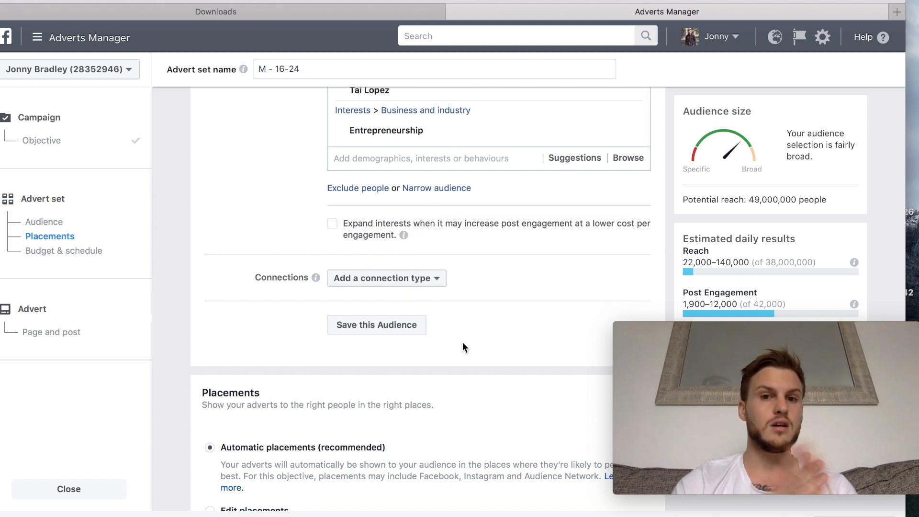
pyautogui.scroll(-3)
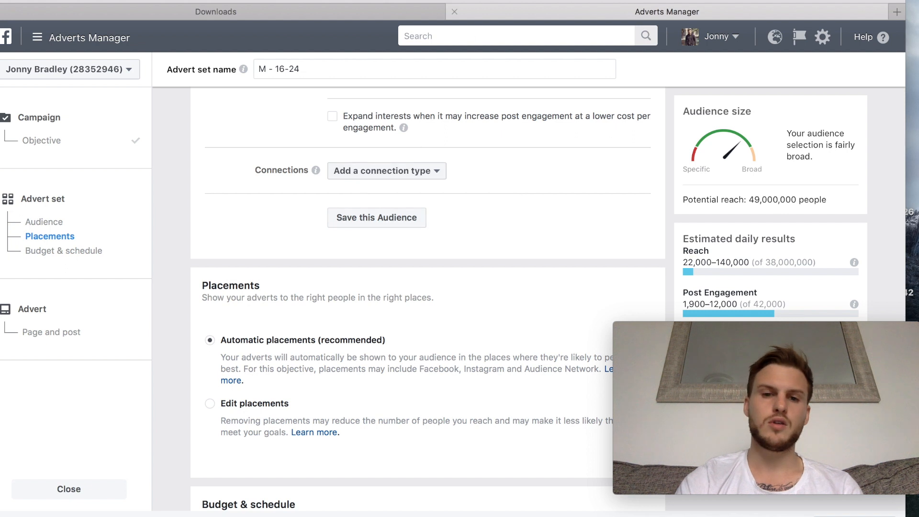
# - Edit placements manually so only the Instagram feed remains selected
pyautogui.scroll(-3)
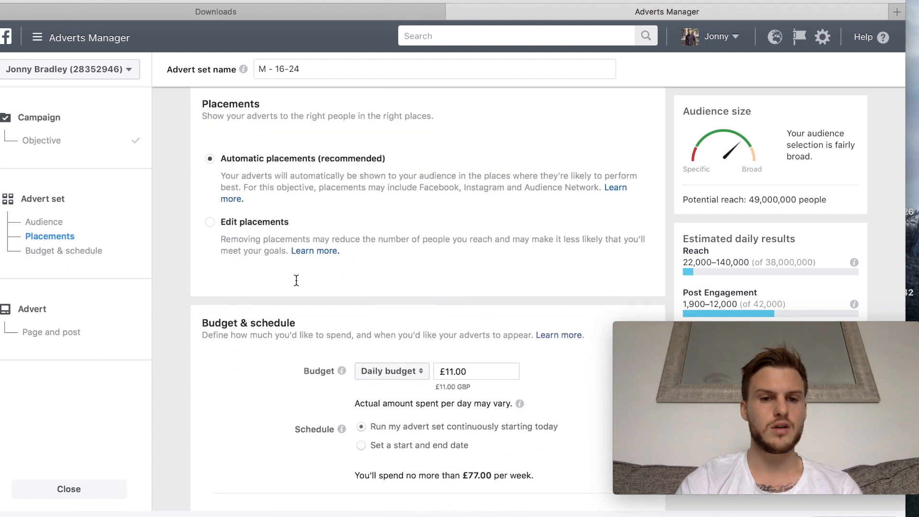
pyautogui.click(210, 221)
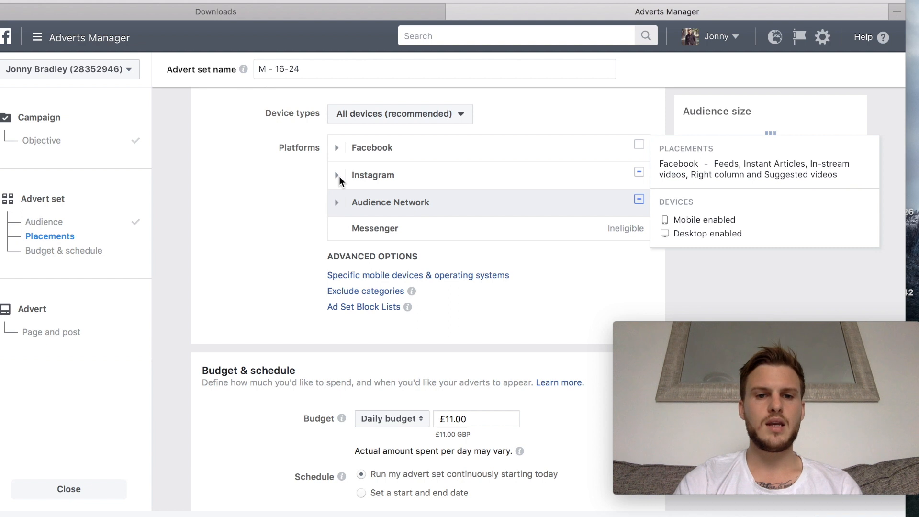
pyautogui.click(337, 174)
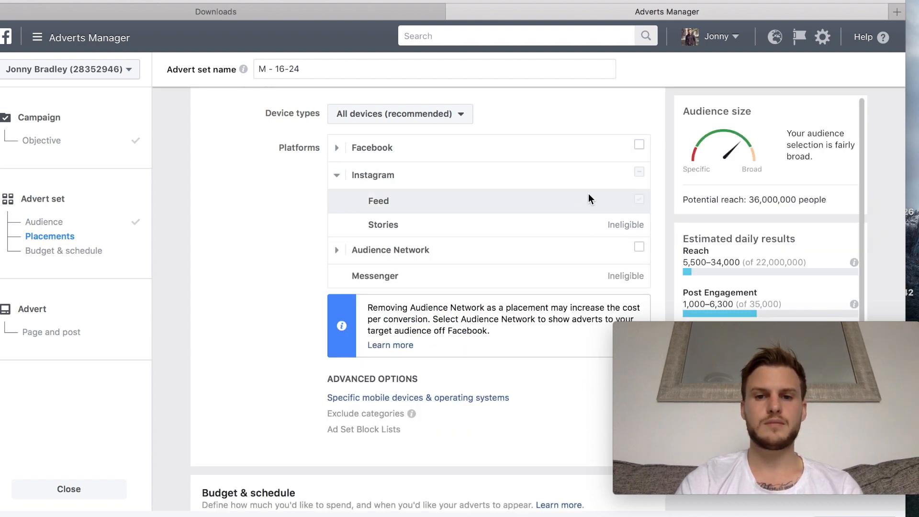
pyautogui.moveTo(337, 178)
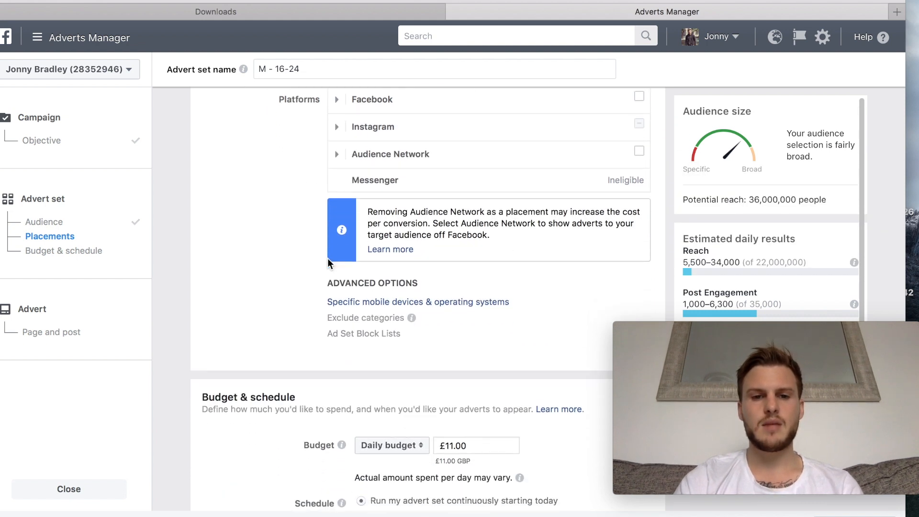
pyautogui.scroll(-3)
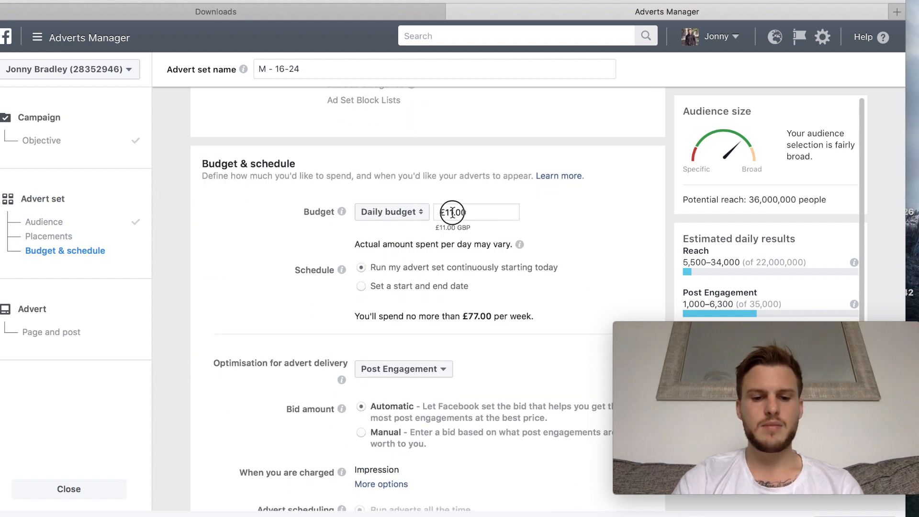
# - Set a £10 daily budget charged per post engagement and continue to the advert
pyautogui.write('10')
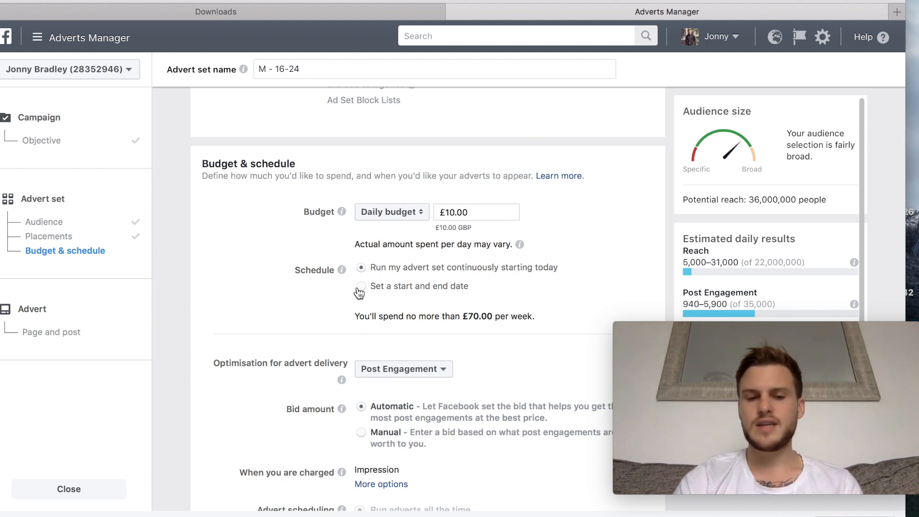
pyautogui.scroll(-3)
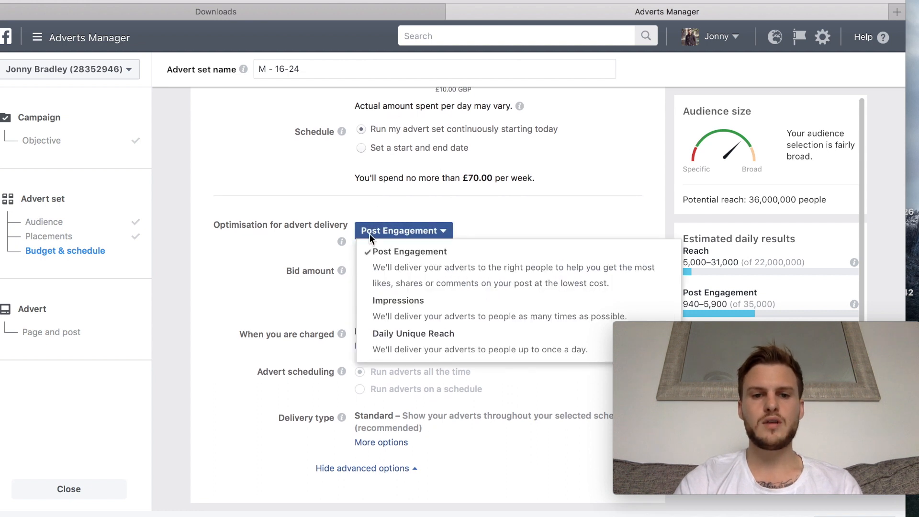
pyautogui.moveTo(406, 252)
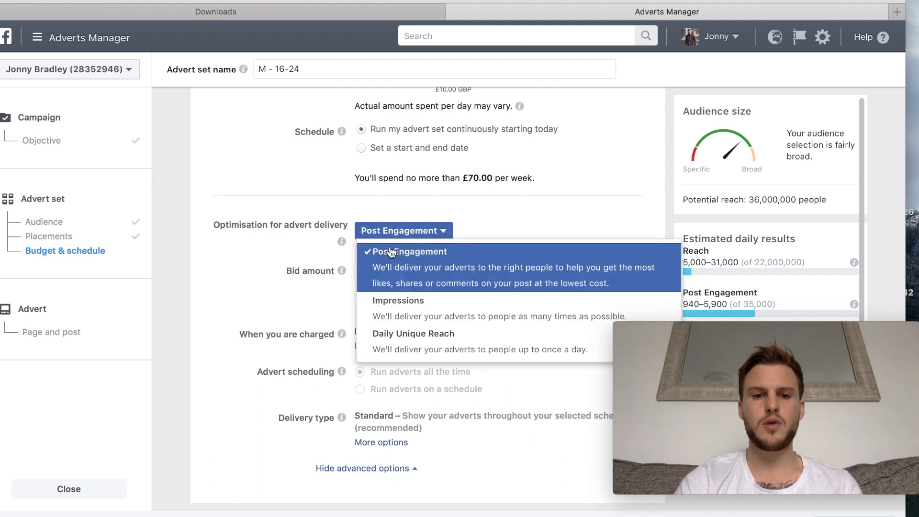
pyautogui.moveTo(401, 307)
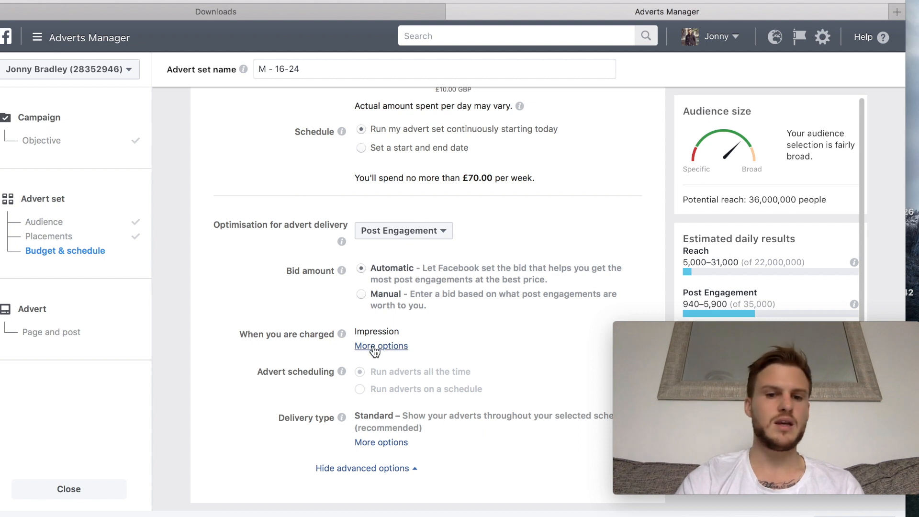
pyautogui.click(381, 345)
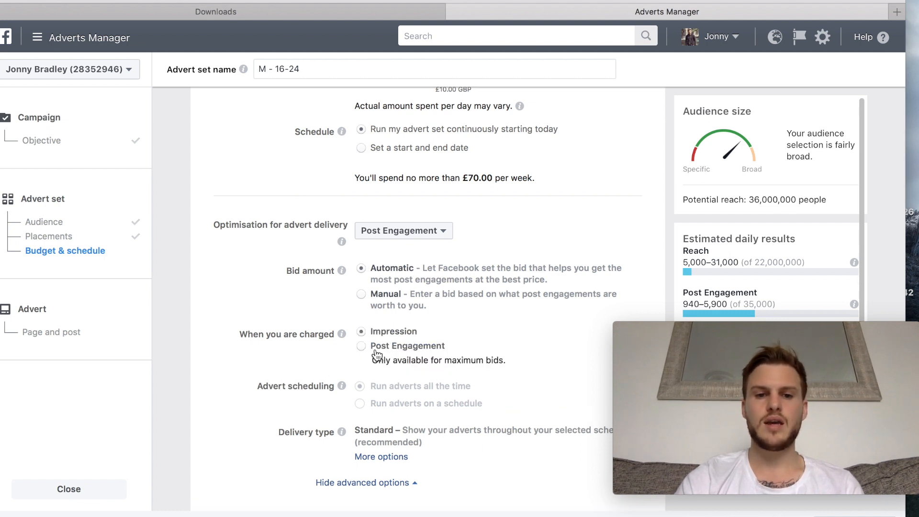
pyautogui.click(361, 346)
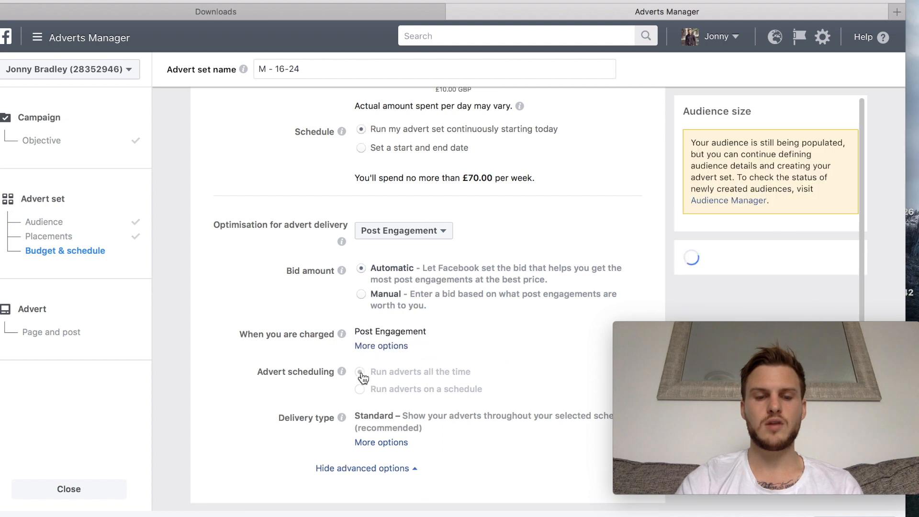
pyautogui.scroll(-3)
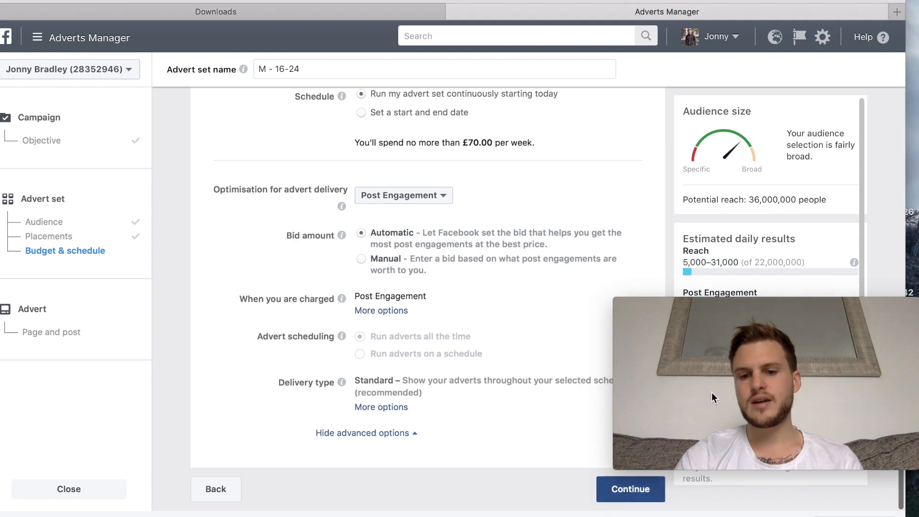
pyautogui.click(630, 489)
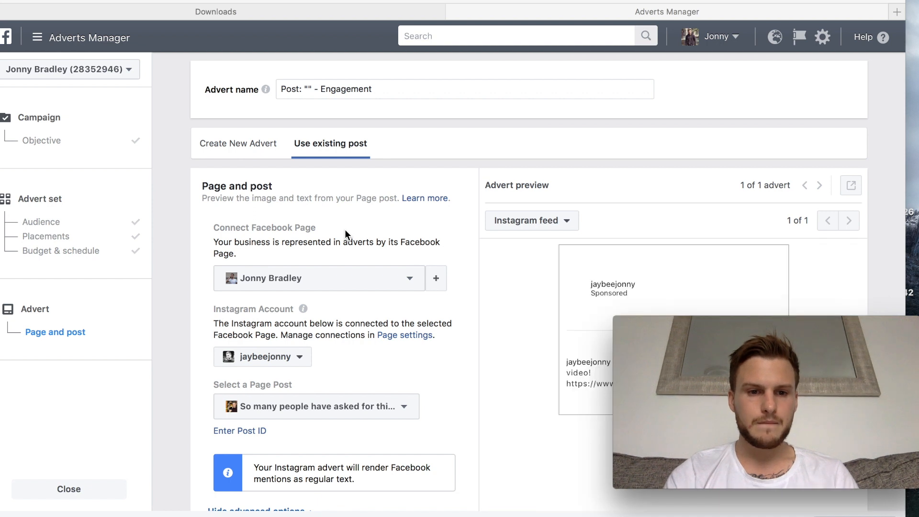
# - Switch to Create New Advert with single image format and start adding an image
pyautogui.scroll(-3)
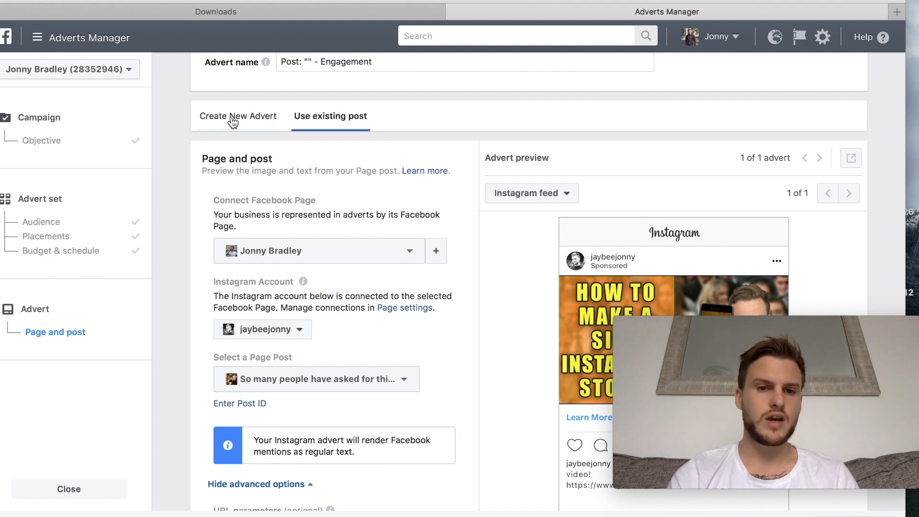
pyautogui.click(238, 116)
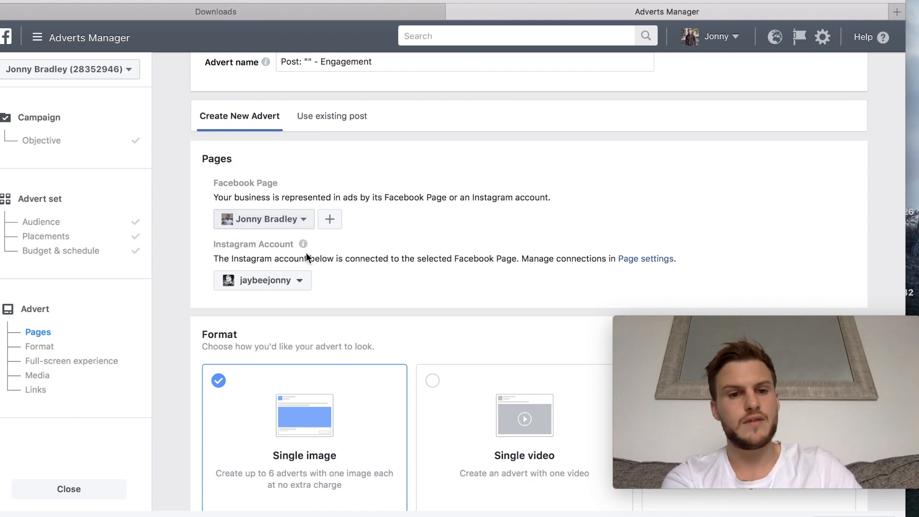
pyautogui.moveTo(301, 288)
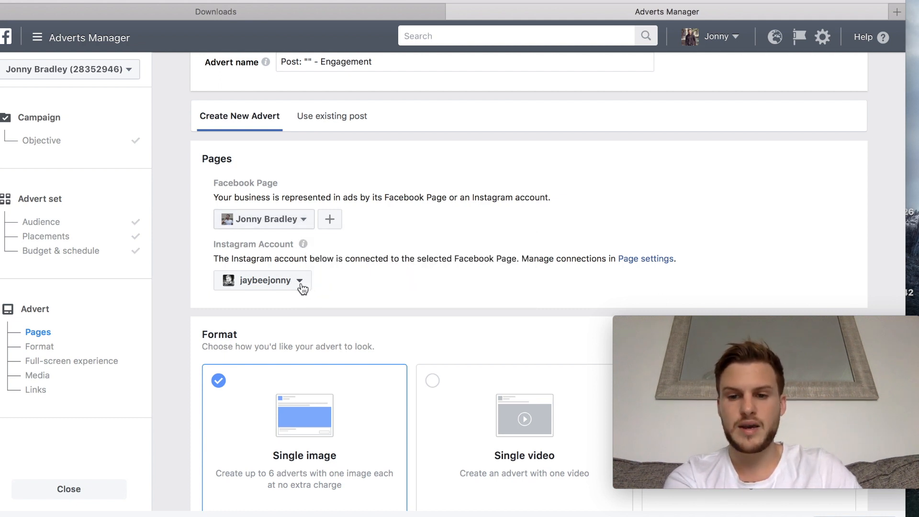
pyautogui.scroll(-3)
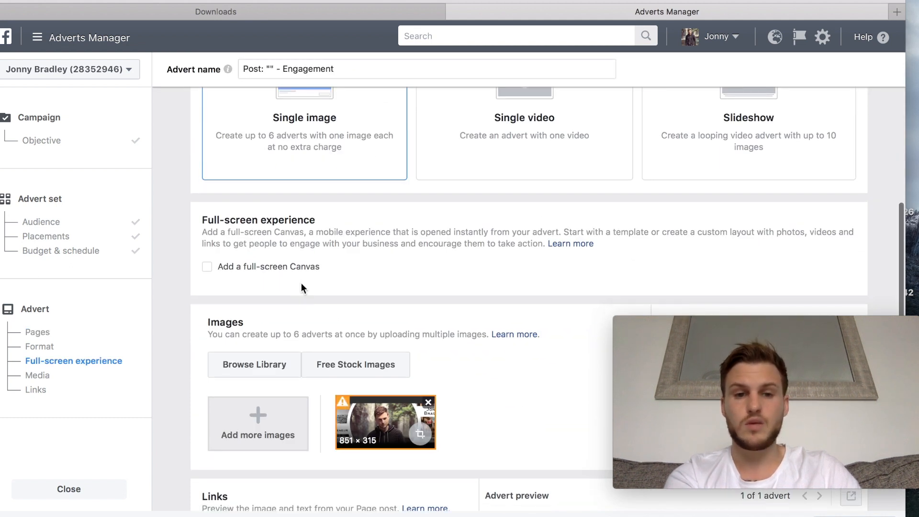
pyautogui.scroll(-3)
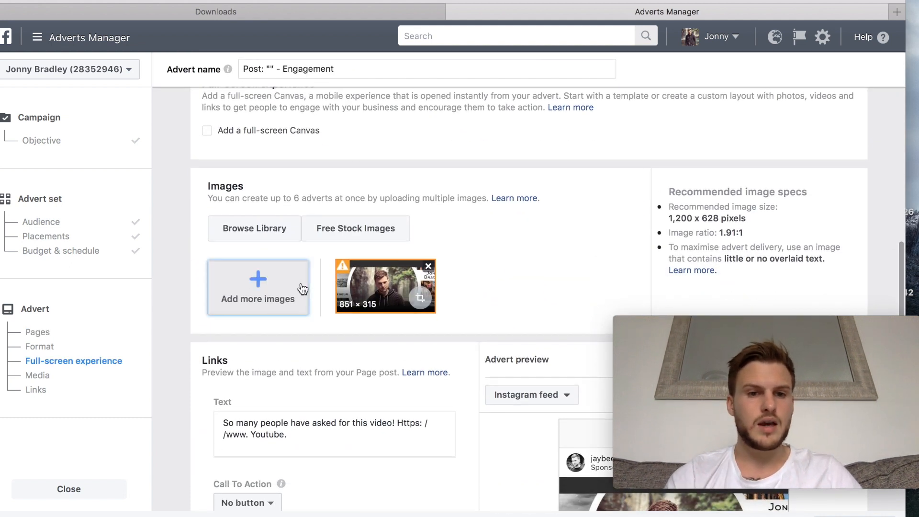
pyautogui.click(258, 287)
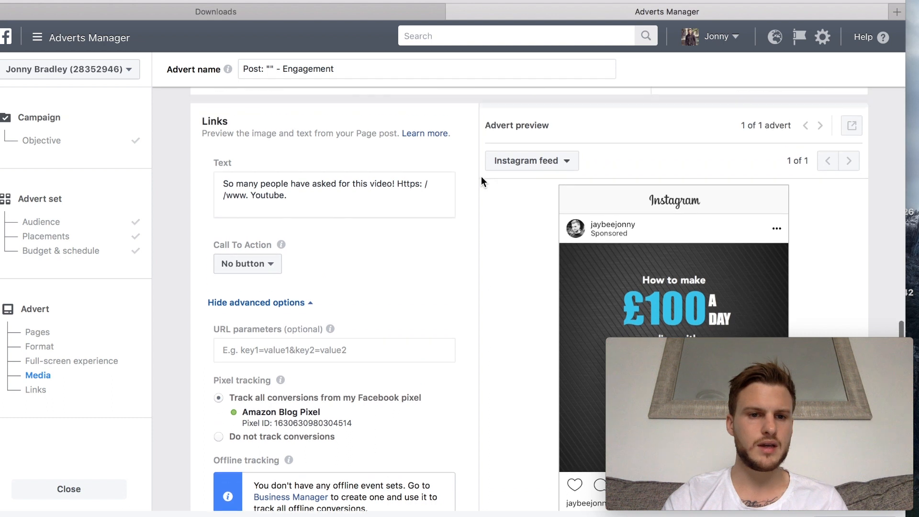
# - Give the advert a Learn More call-to-action button
pyautogui.click(243, 322)
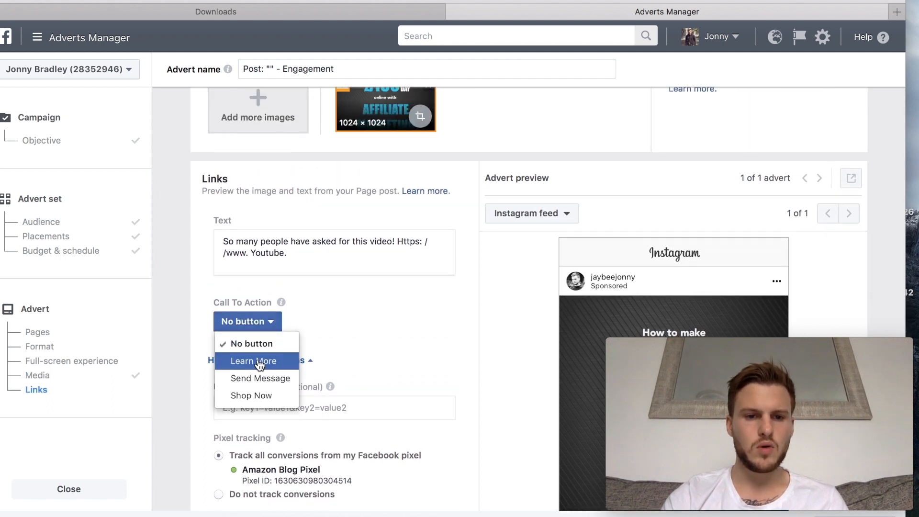
pyautogui.click(253, 361)
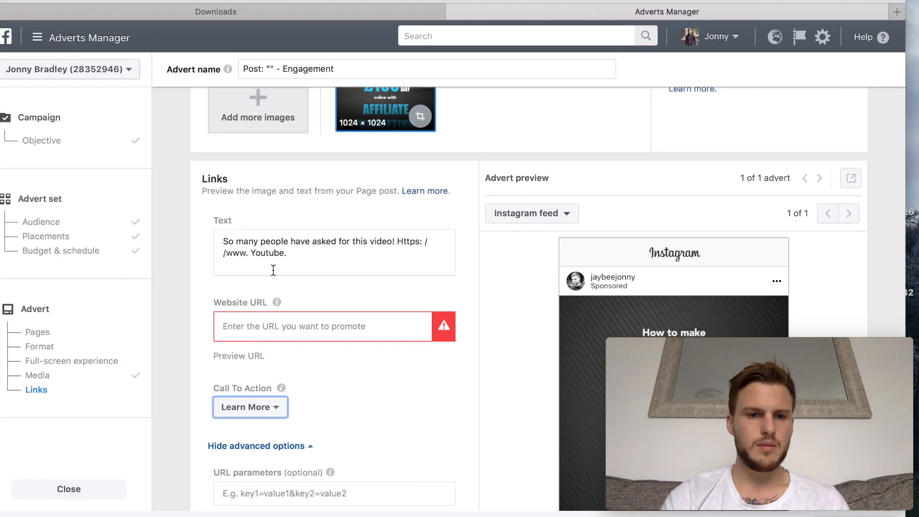
pyautogui.write('https://www.jonnybradley.com/downloads')
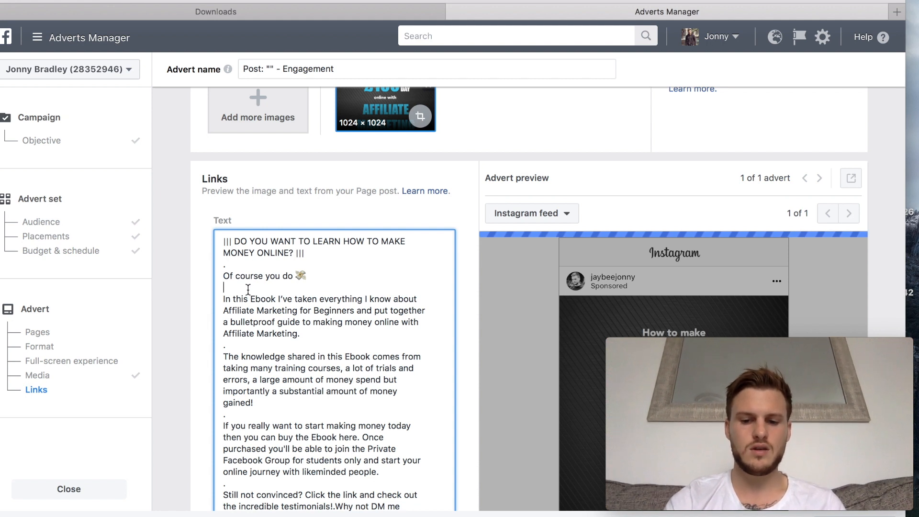
pyautogui.scroll(-3)
pyautogui.write('.')
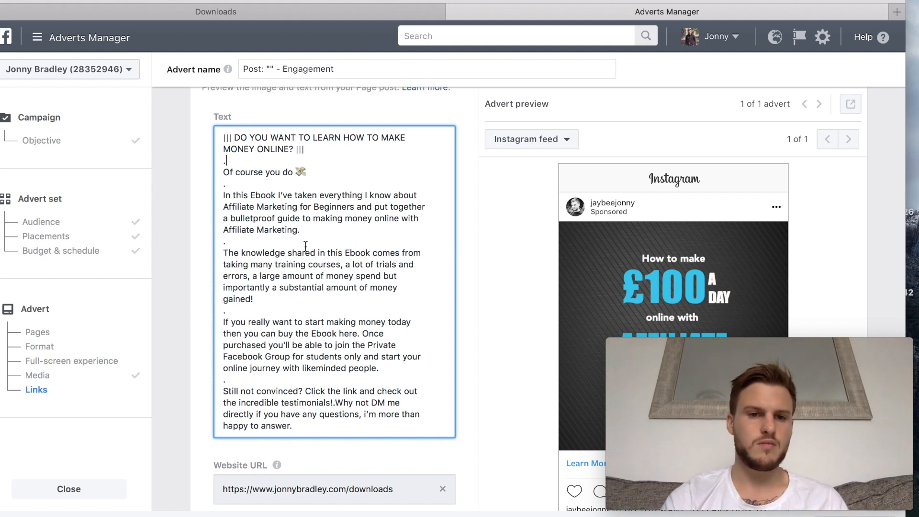
pyautogui.scroll(-3)
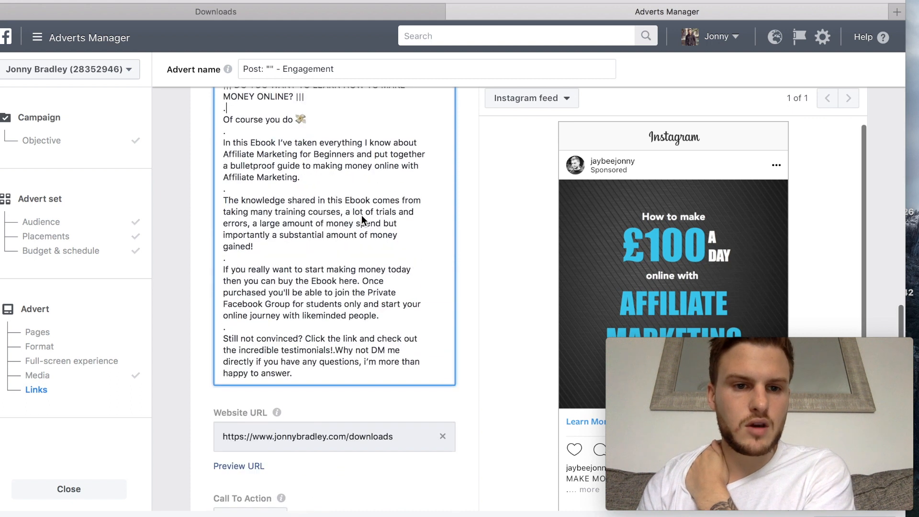
pyautogui.scroll(-3)
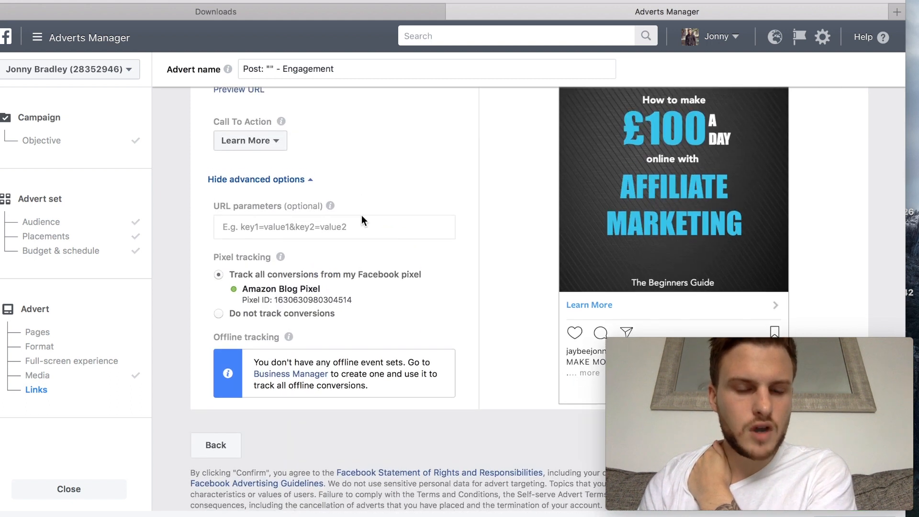
# - Confirm the order so the Instagram engagement advert goes live
pyautogui.rightClick(359, 215)
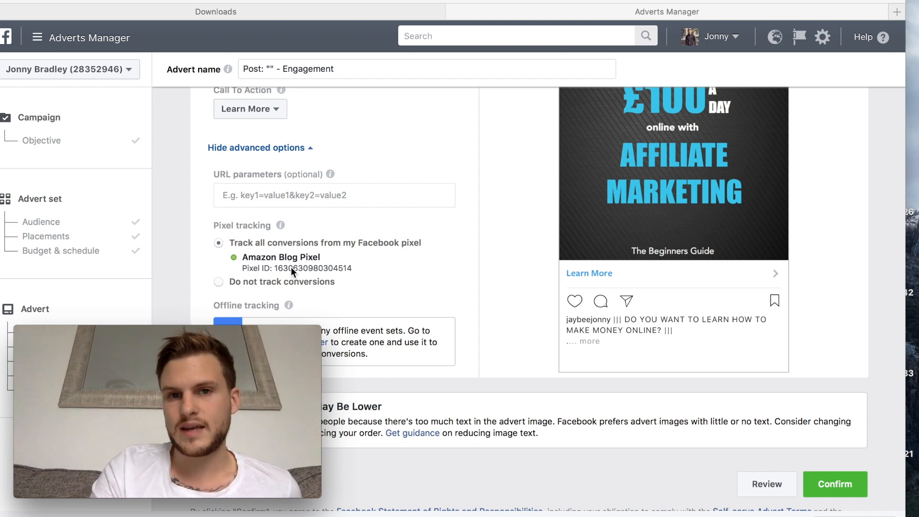
pyautogui.moveTo(508, 317)
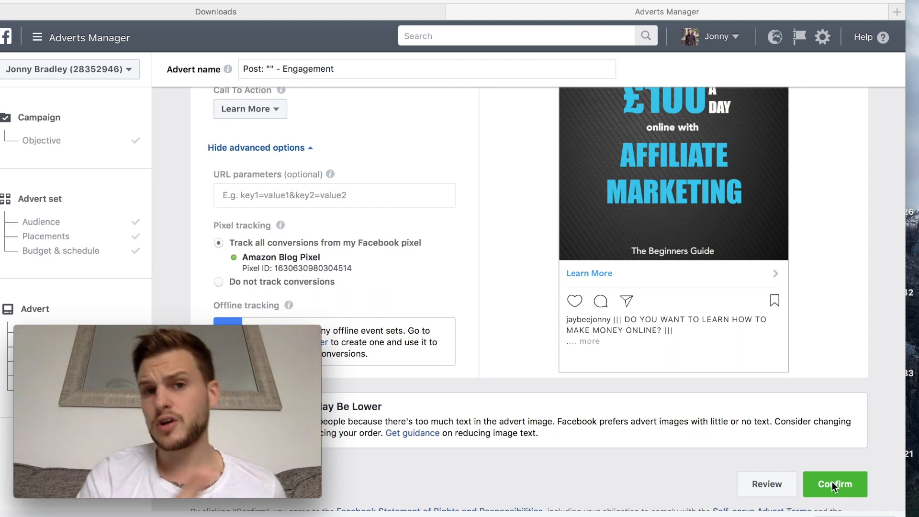
pyautogui.moveTo(620, 241)
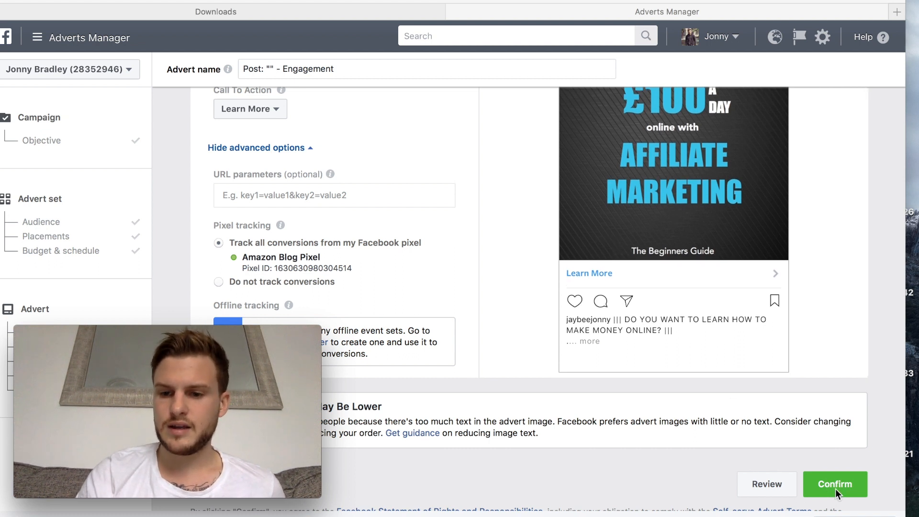
pyautogui.click(835, 485)
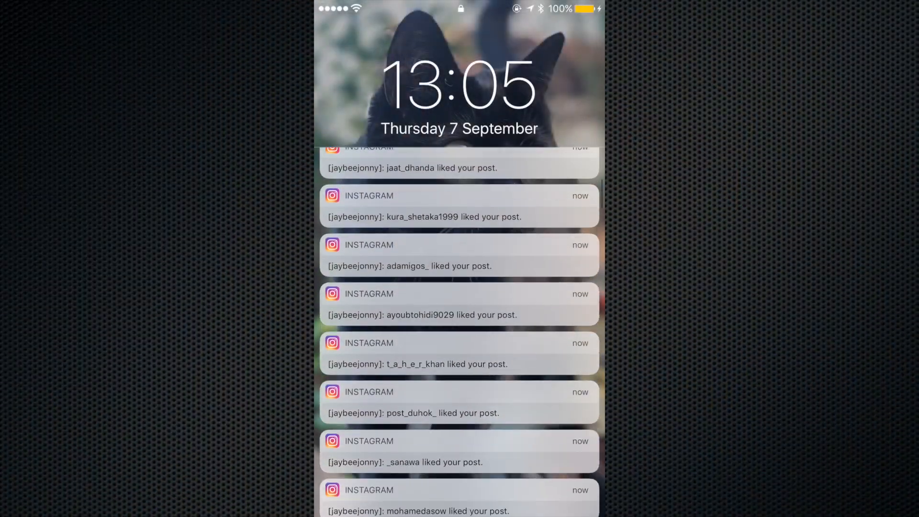
pyautogui.scroll(-3)
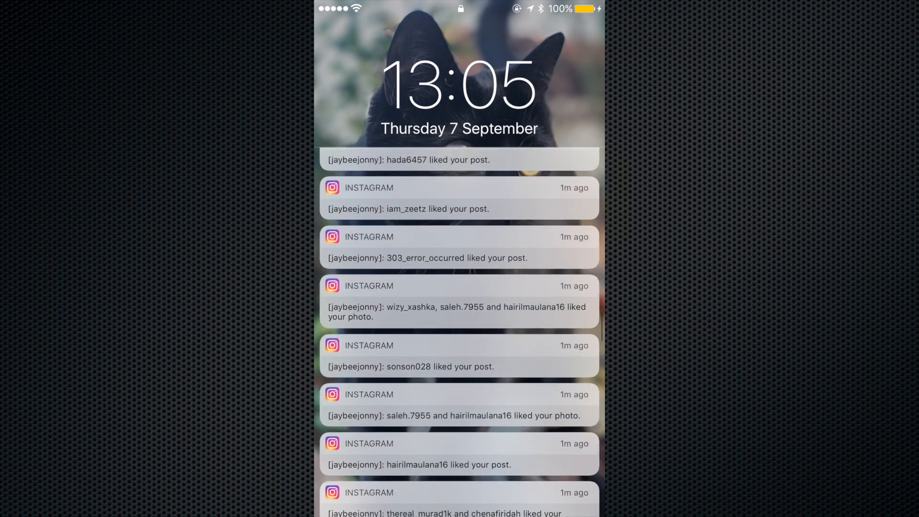
pyautogui.scroll(-3)
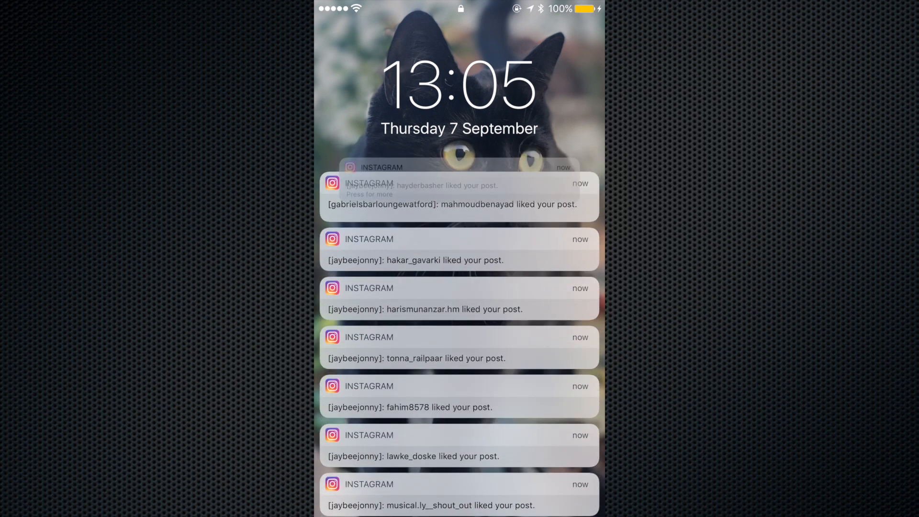
pyautogui.scroll(-3)
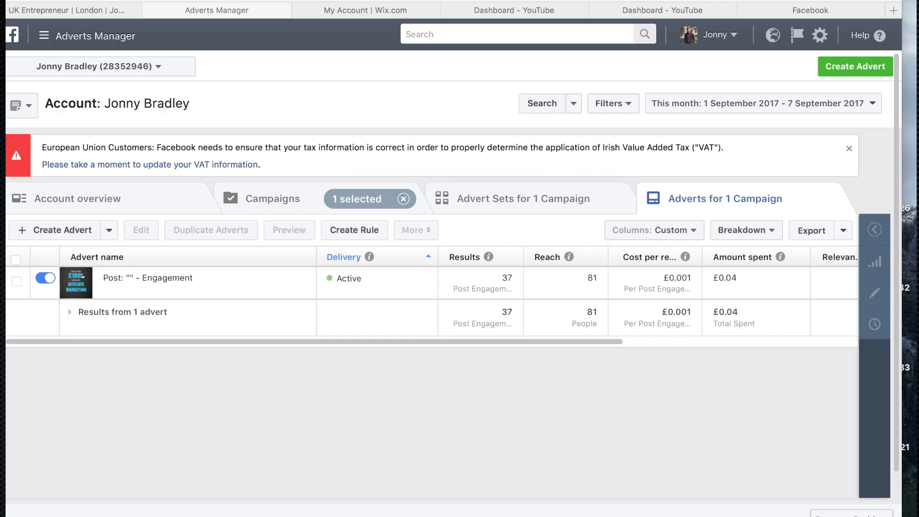
pyautogui.moveTo(556, 364)
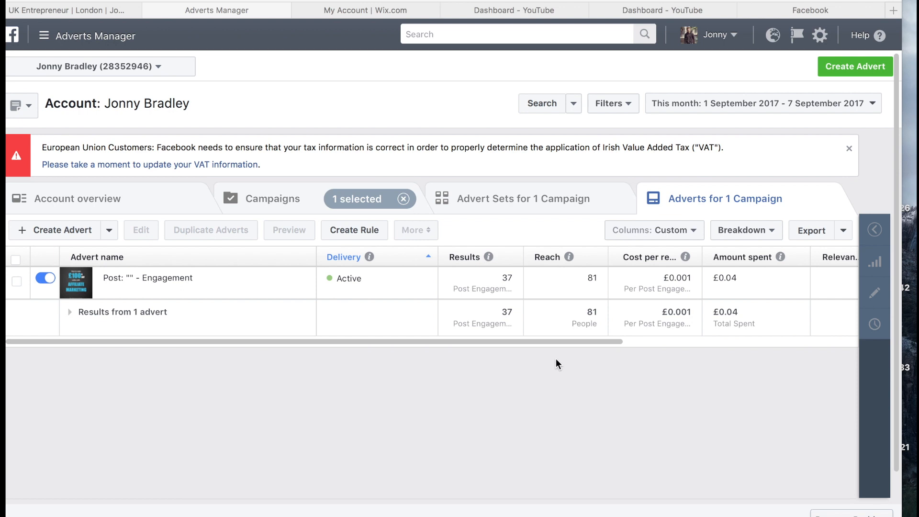
pyautogui.moveTo(698, 334)
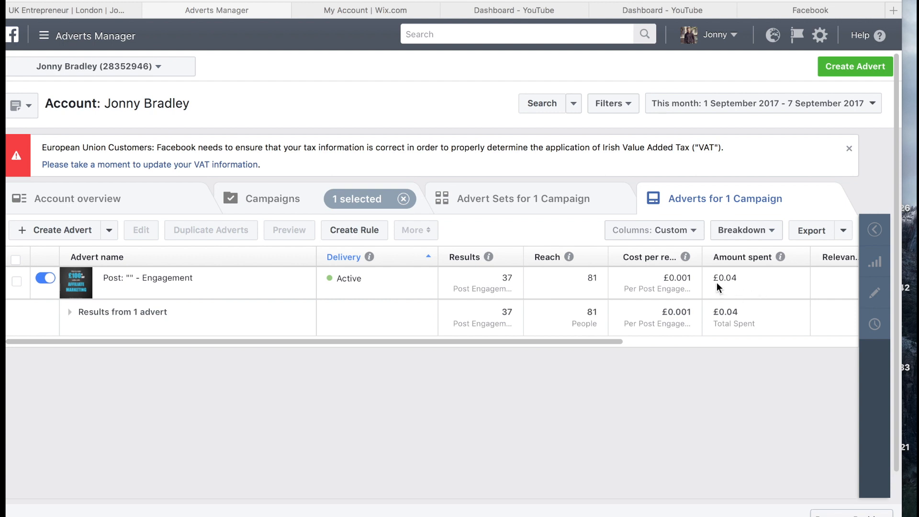
pyautogui.moveTo(523, 283)
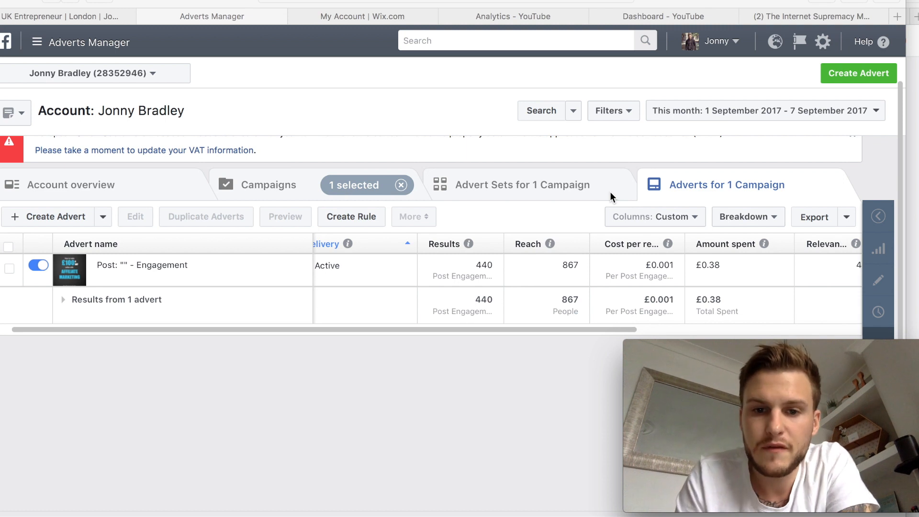
pyautogui.moveTo(542, 374)
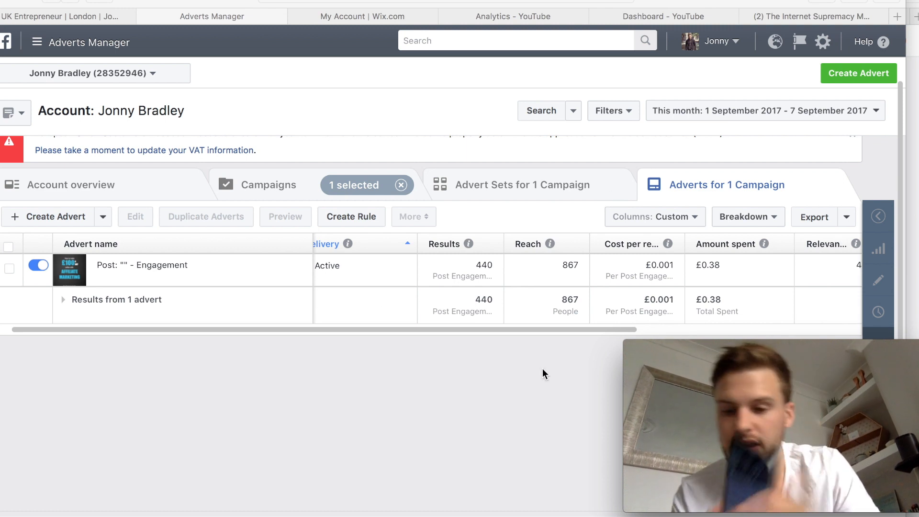